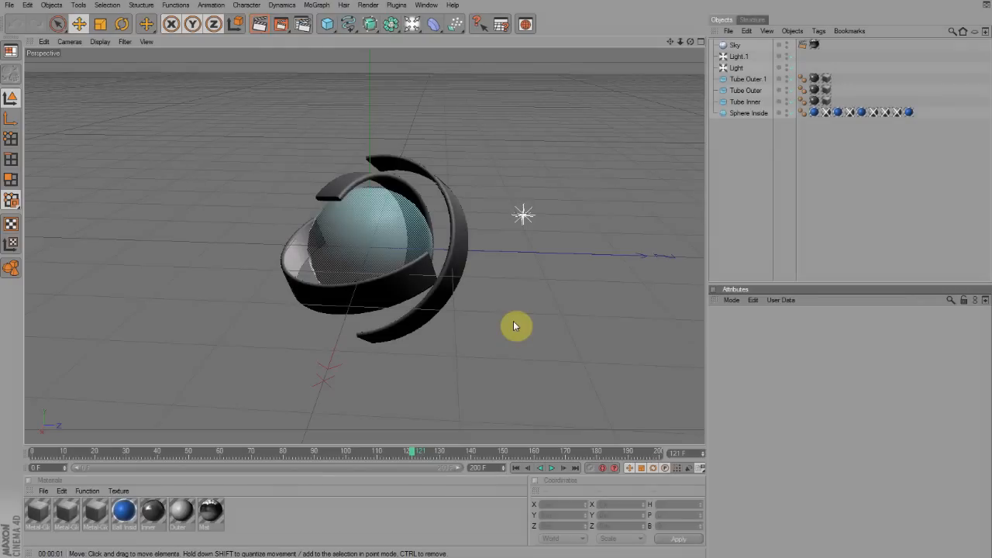
mouse_move(508, 321)
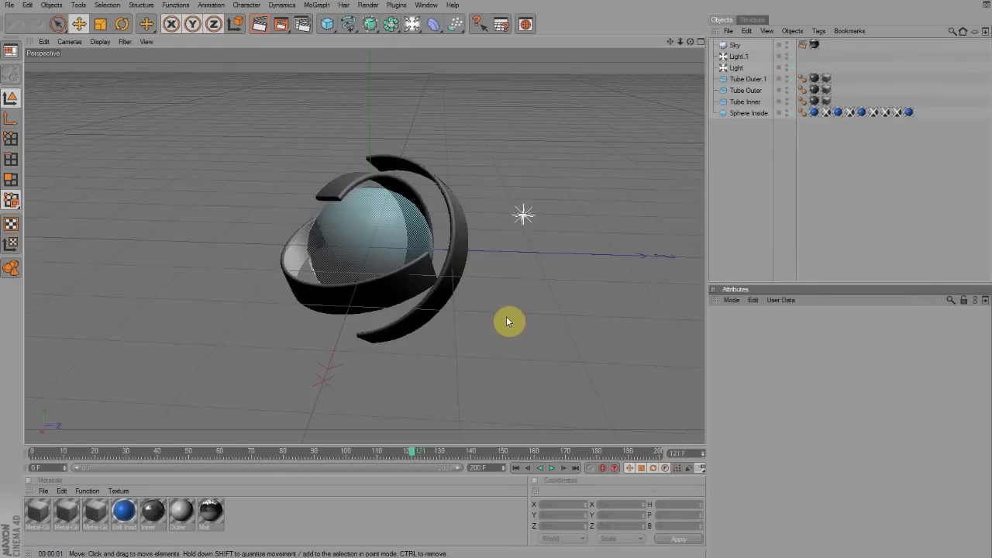
mouse_move(496, 301)
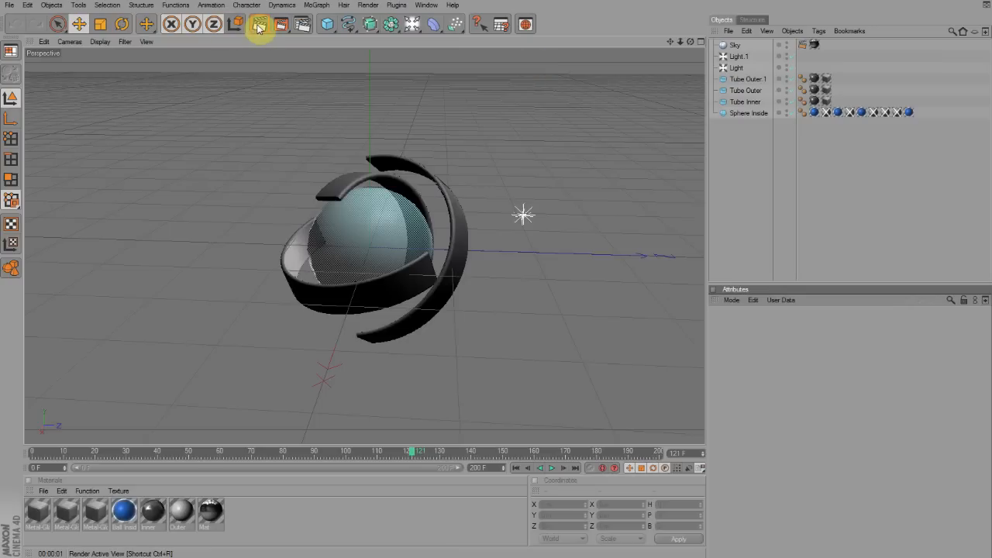
Render a quick preview of the empty scene and orbit the view.
left_click(261, 25)
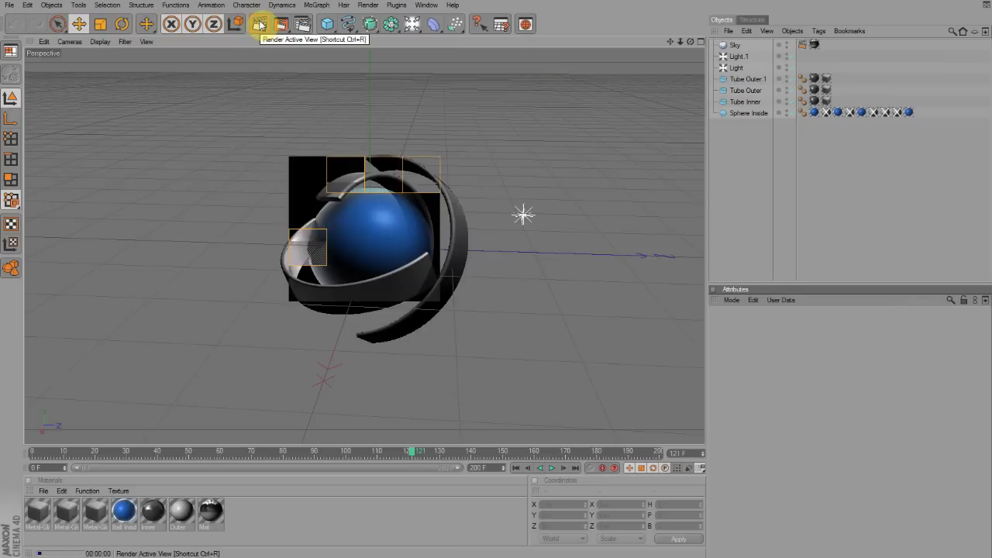
left_click(260, 23)
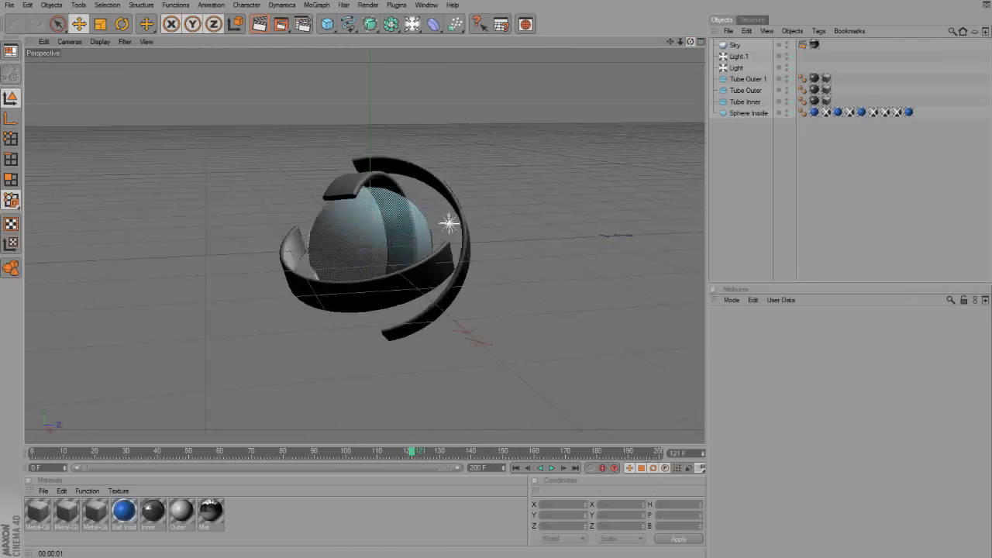
left_click_drag(448, 225, 372, 248)
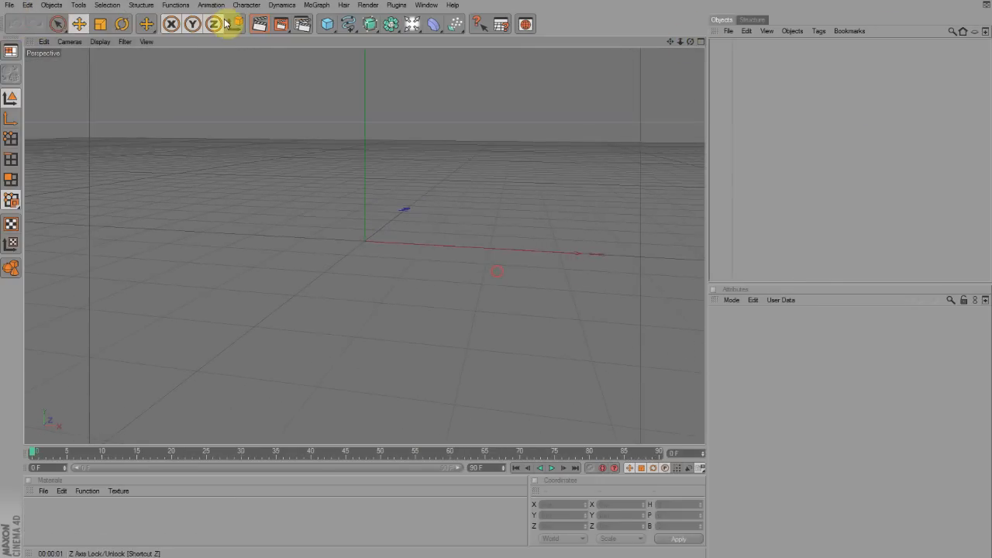
Add a default Sphere primitive to the scene.
left_click(327, 23)
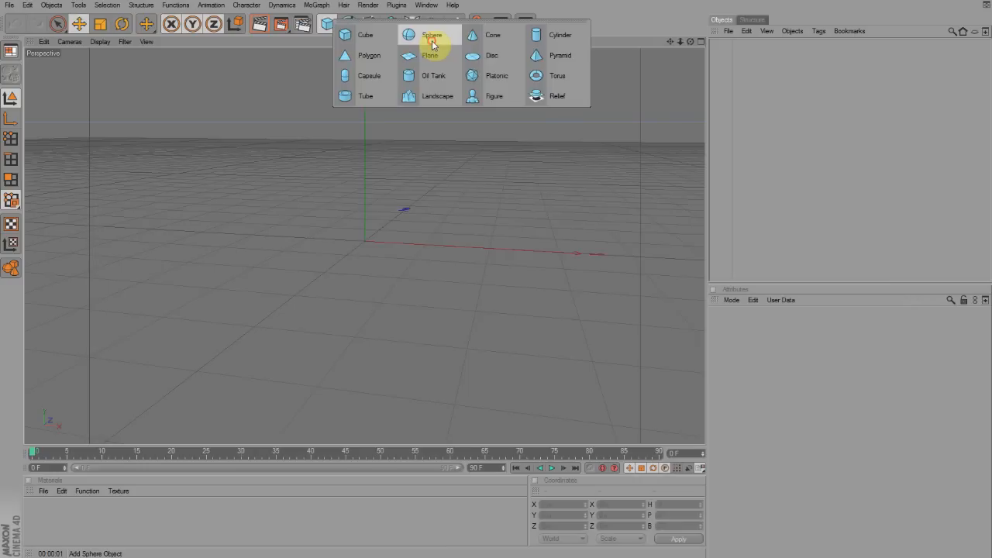
left_click(431, 34)
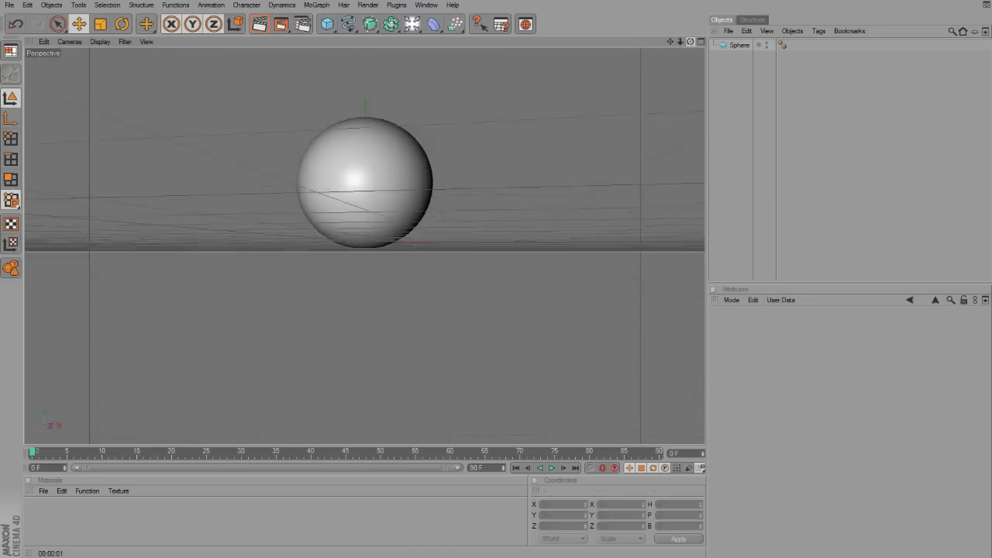
Add a Tube primitive and flatten it into a thin ring around the sphere's base.
left_click(325, 24)
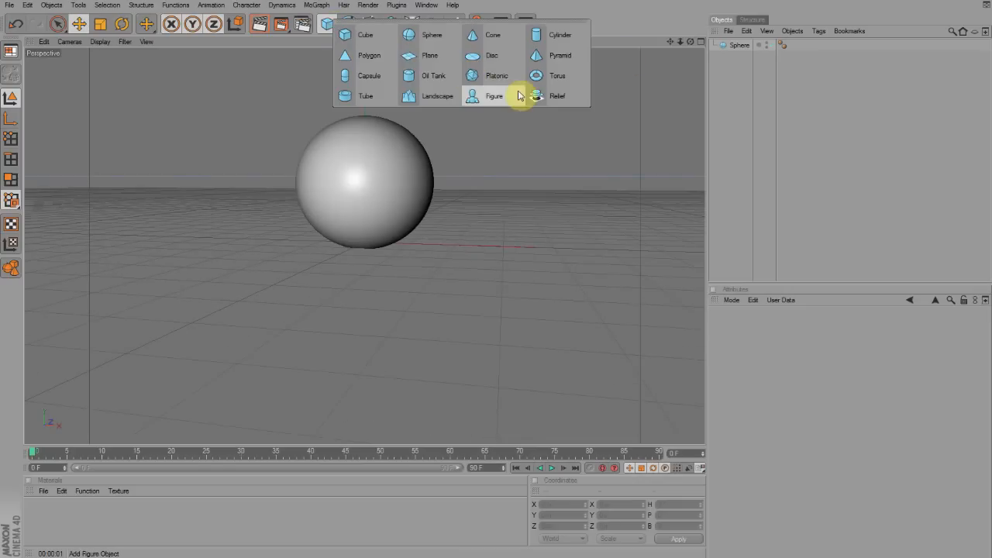
left_click(364, 96)
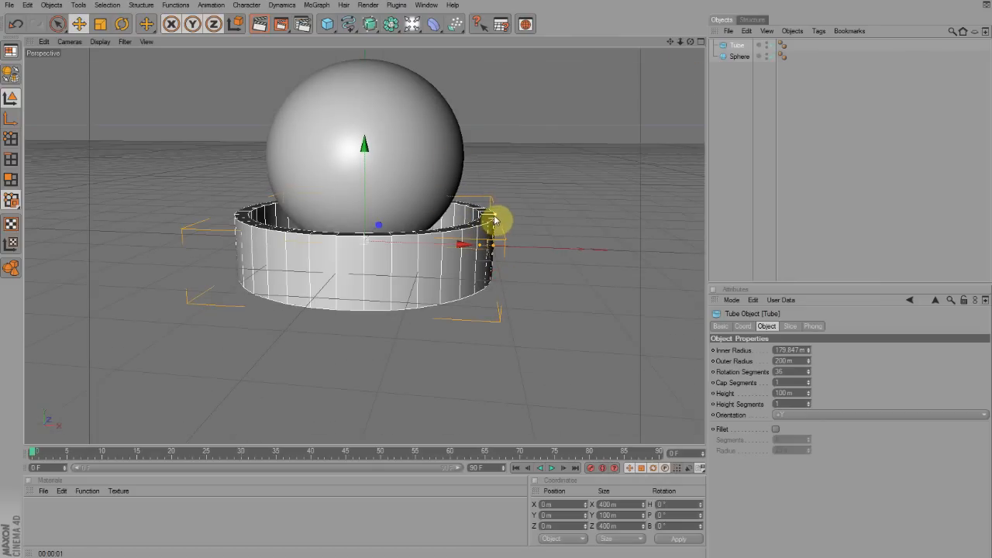
left_click_drag(490, 217, 490, 248)
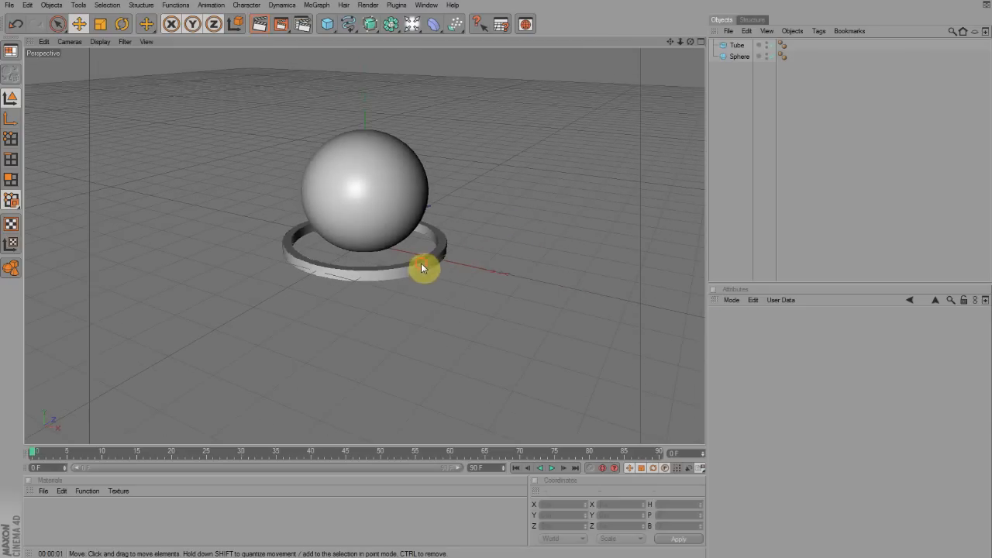
Enable Fillet on the tube's edges and Slice it into a partial arc.
left_click(735, 45)
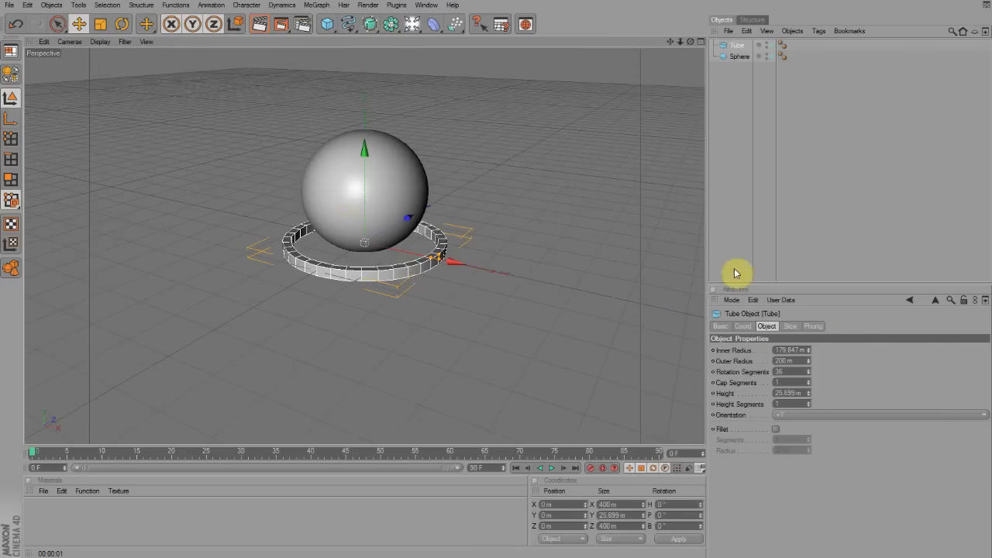
mouse_move(778, 434)
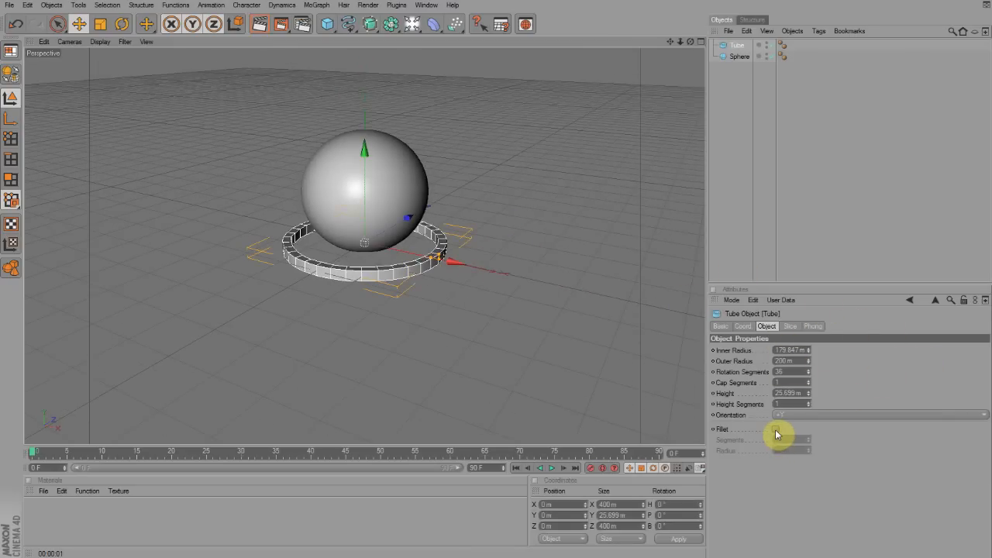
left_click(775, 428)
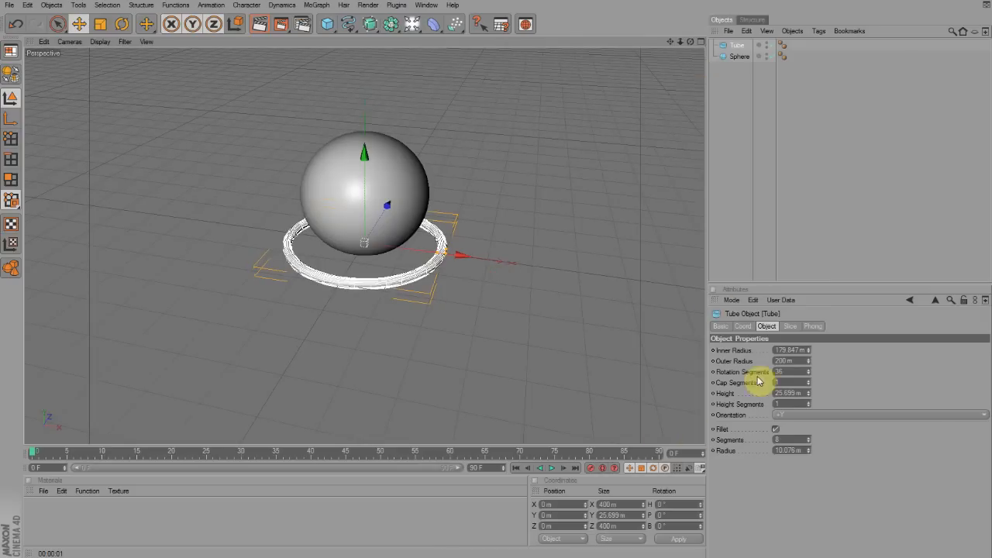
left_click(789, 325)
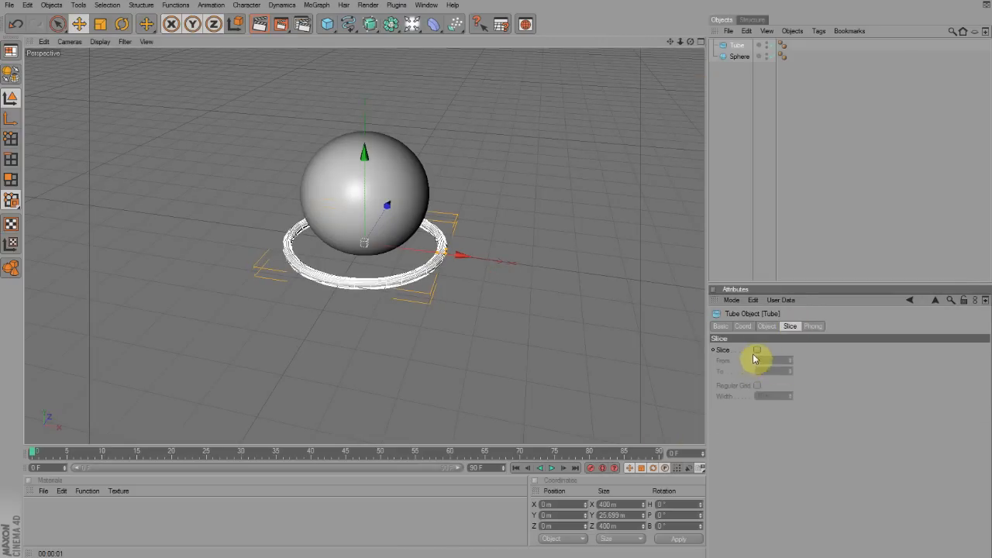
left_click(756, 350)
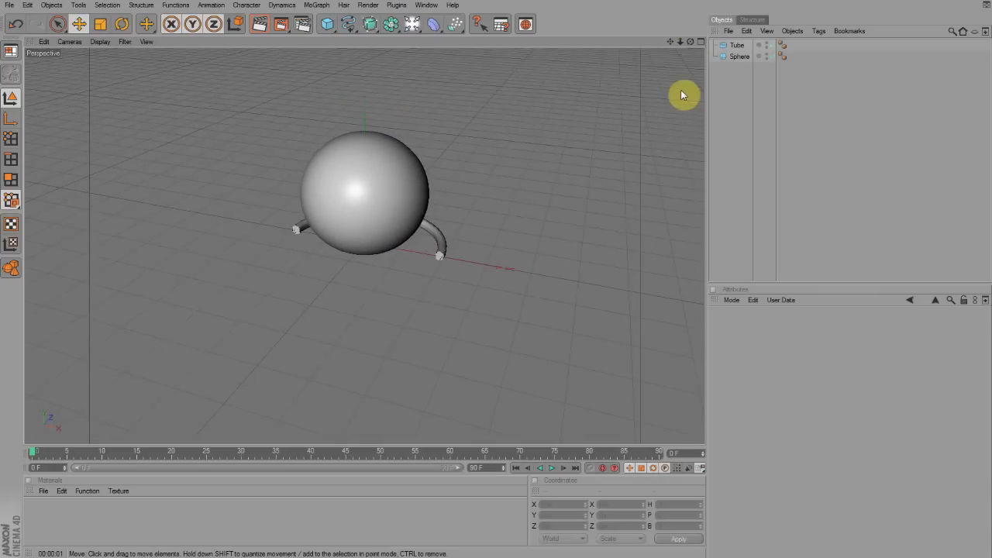
Rotate the sliced tube arc 90° so it stands upright over the sphere.
left_click(735, 43)
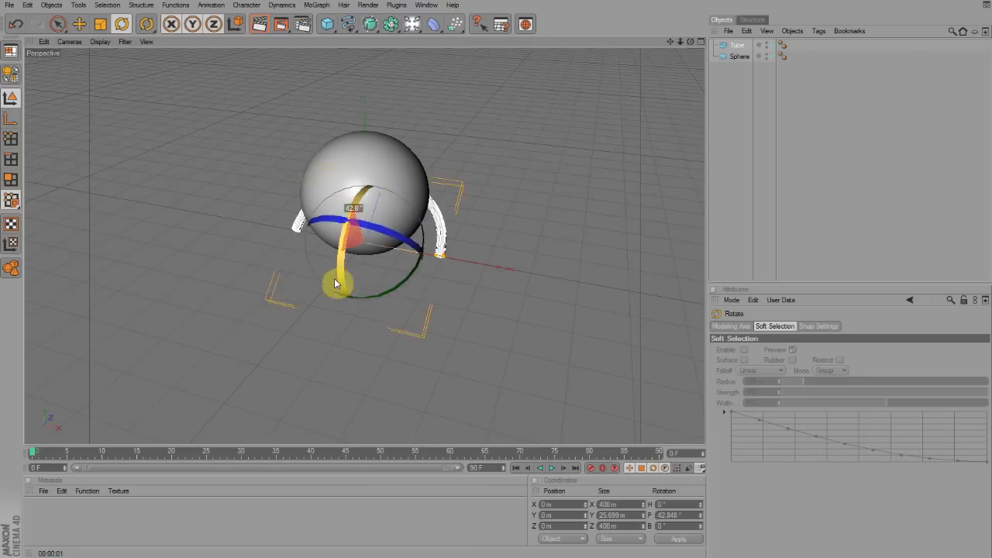
left_click_drag(335, 284, 334, 253)
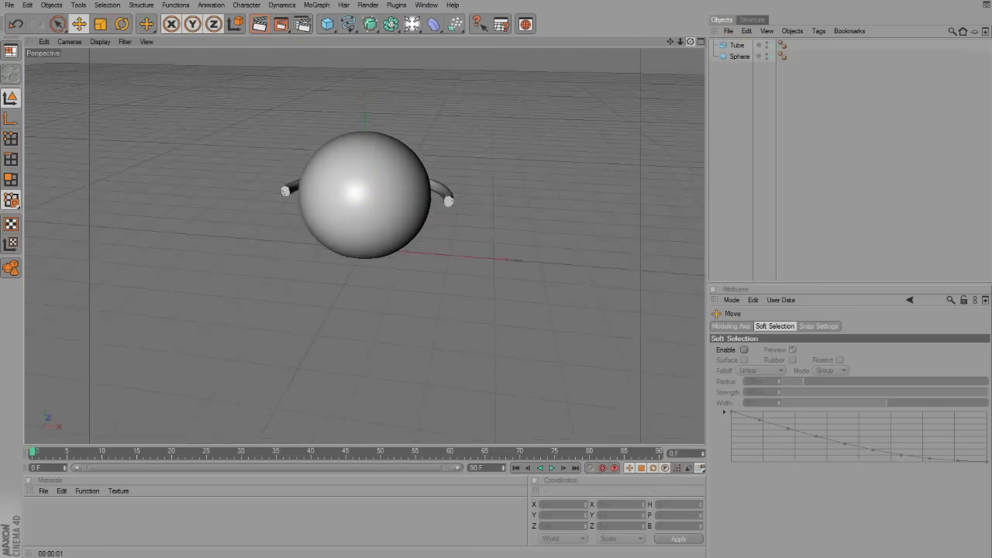
left_click(736, 45)
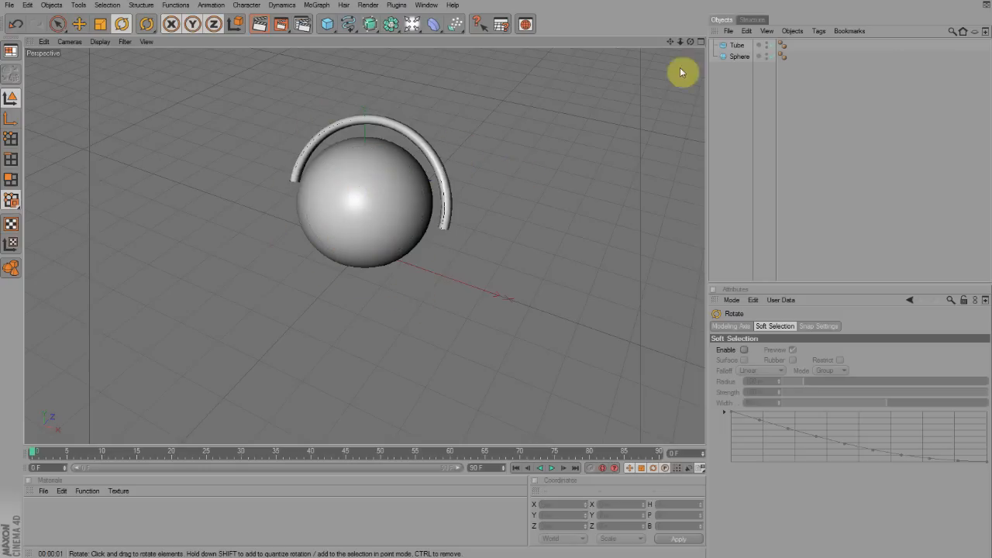
Duplicate the arc tube into copies named Tube Middle and Tube Outer.
left_click(734, 45)
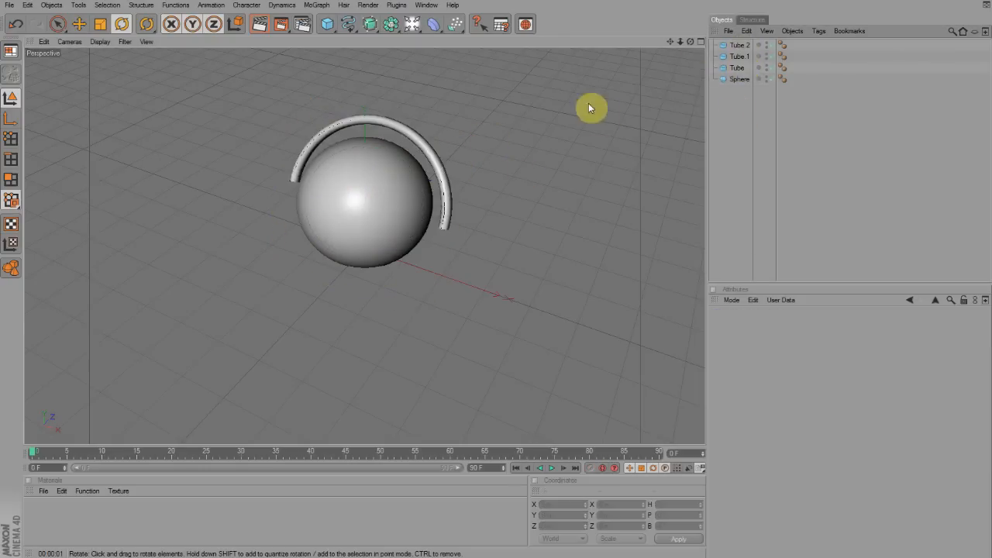
left_click(738, 55)
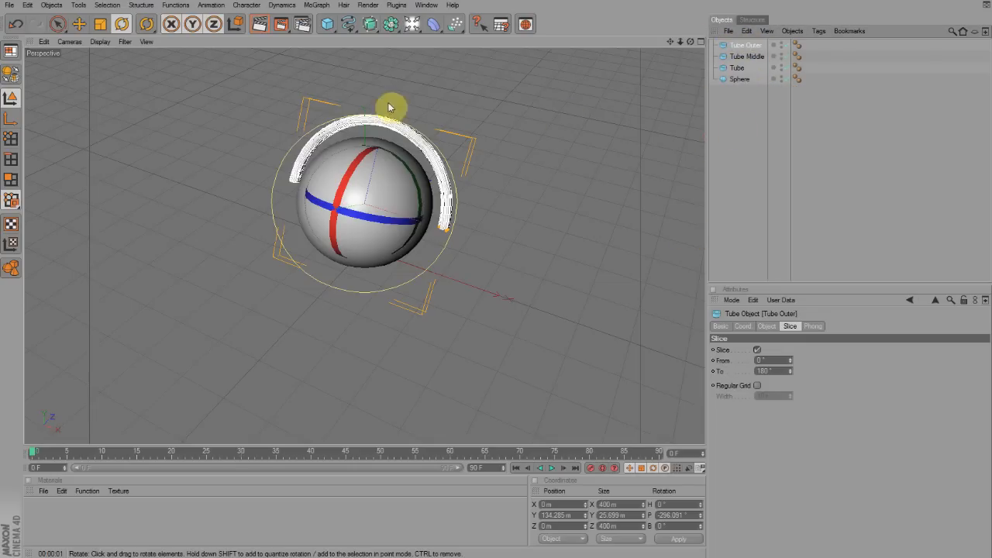
left_click(747, 56)
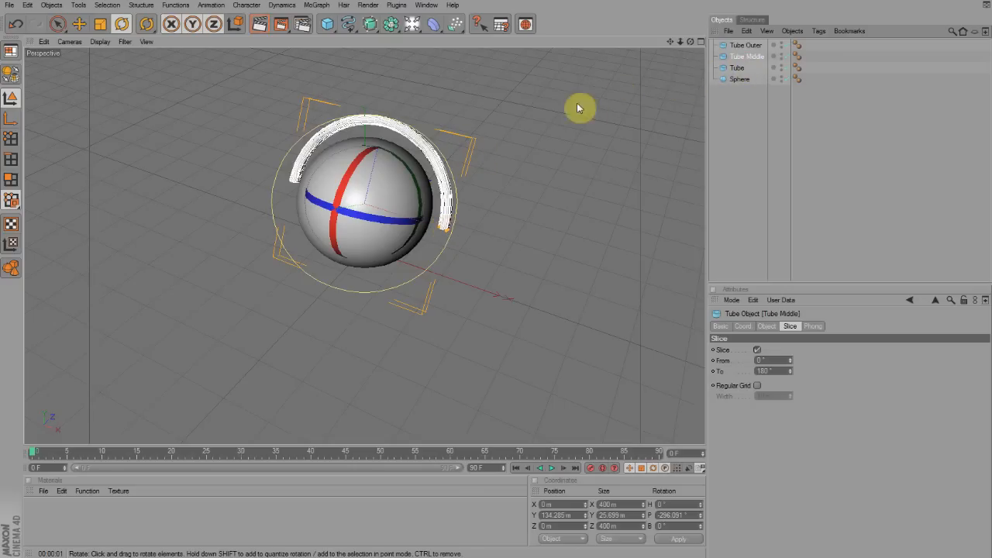
Enlarge the Tube Middle ring's radius and tilt it to a new angle across the sphere.
left_click_drag(580, 109, 492, 229)
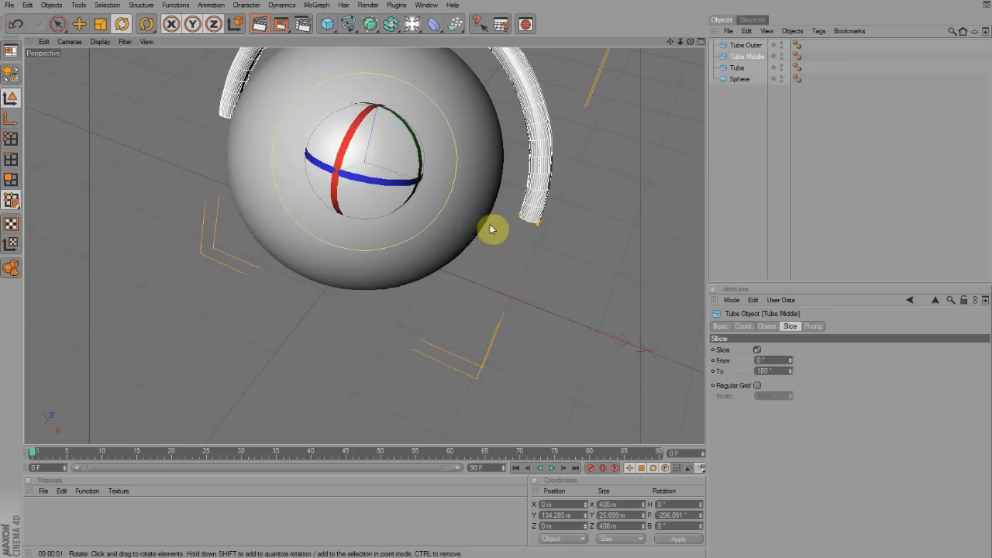
left_click_drag(493, 229, 540, 229)
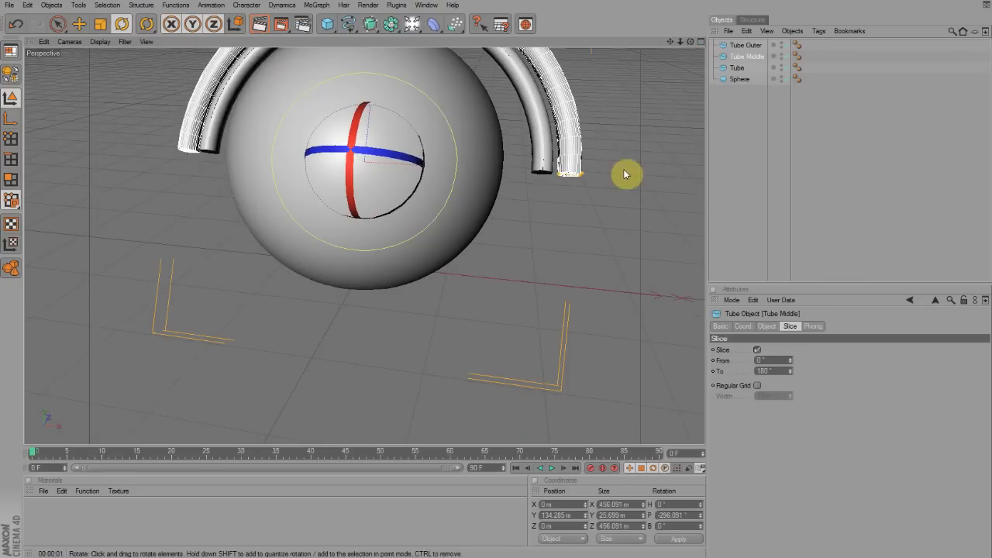
mouse_move(582, 184)
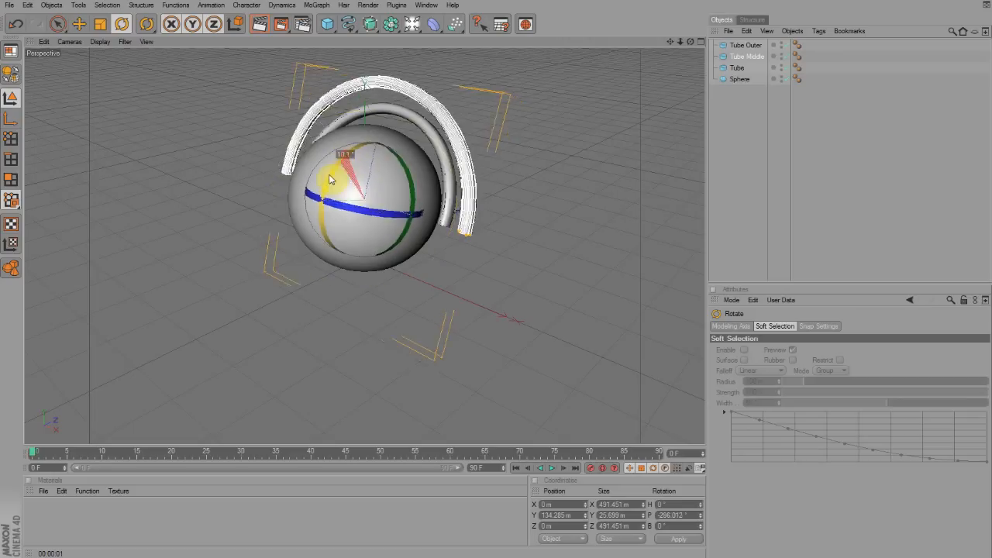
left_click_drag(329, 180, 431, 256)
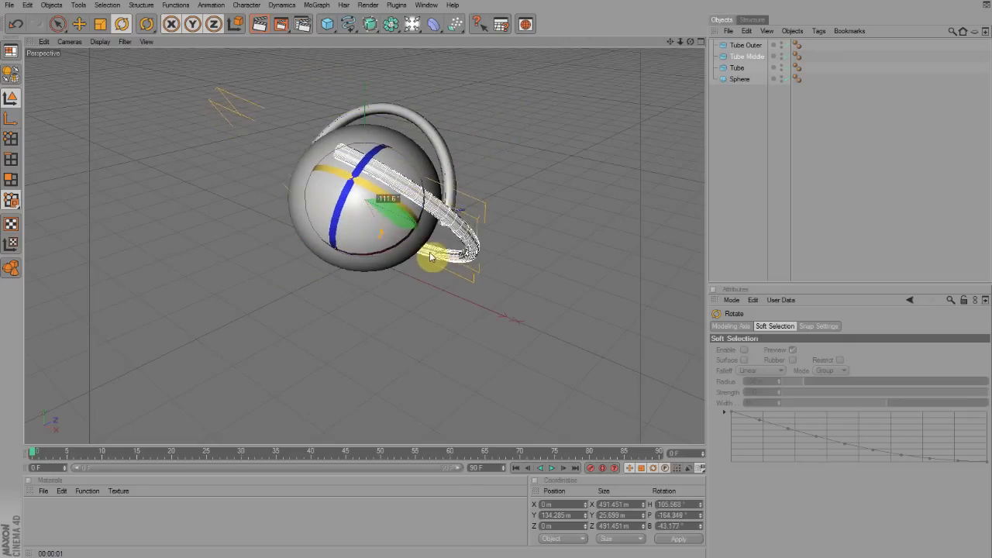
Rotate Tube Outer so its arc crosses through the sphere sideways, intersecting the other rings.
left_click(744, 43)
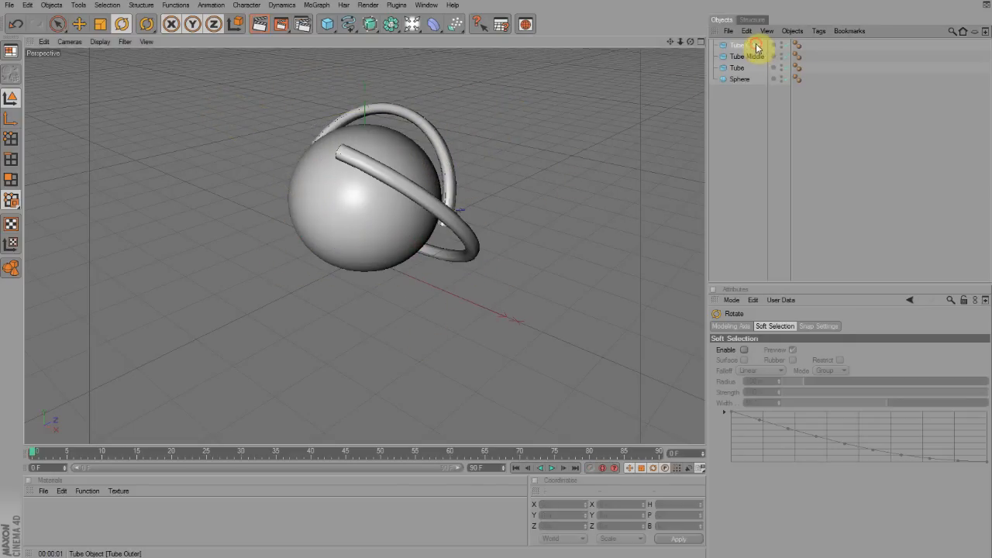
left_click(744, 44)
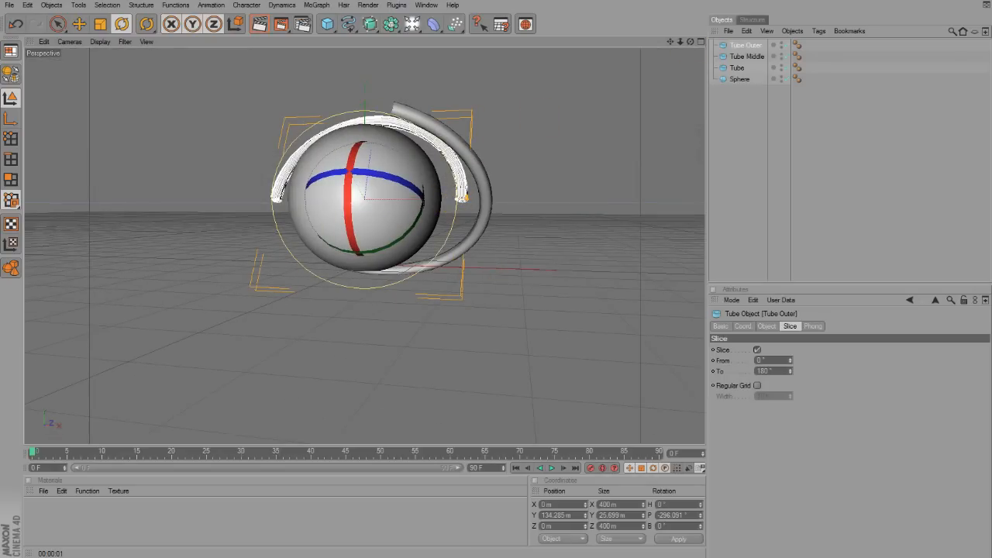
left_click_drag(465, 198, 473, 204)
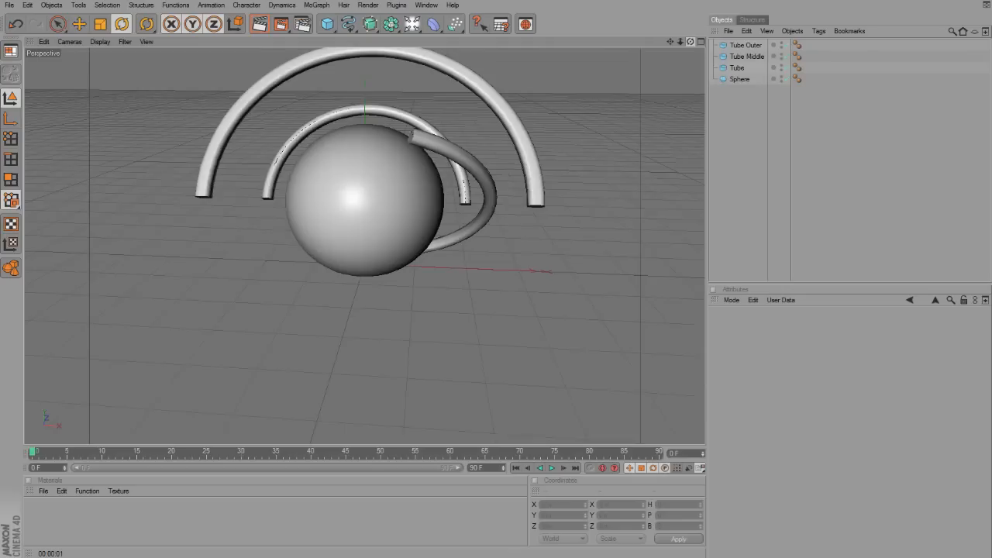
left_click(746, 44)
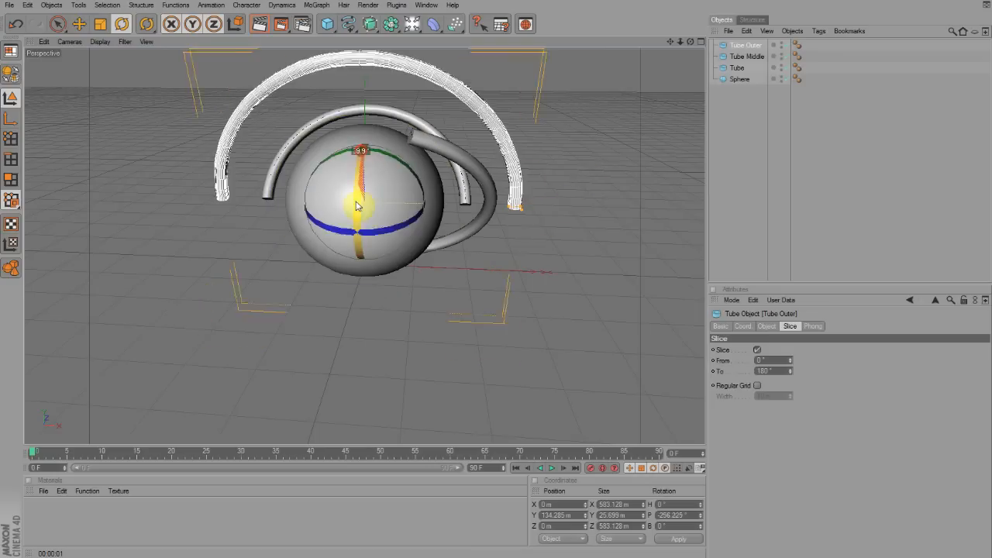
left_click_drag(359, 202, 348, 236)
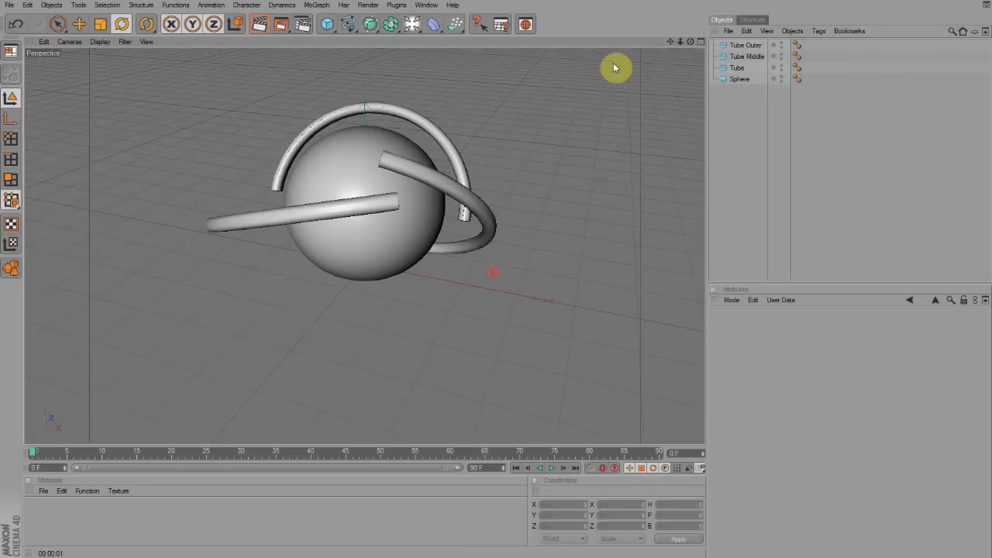
Keyframe the inner Tube ring at different rotations on different frames so it spins.
left_click(736, 69)
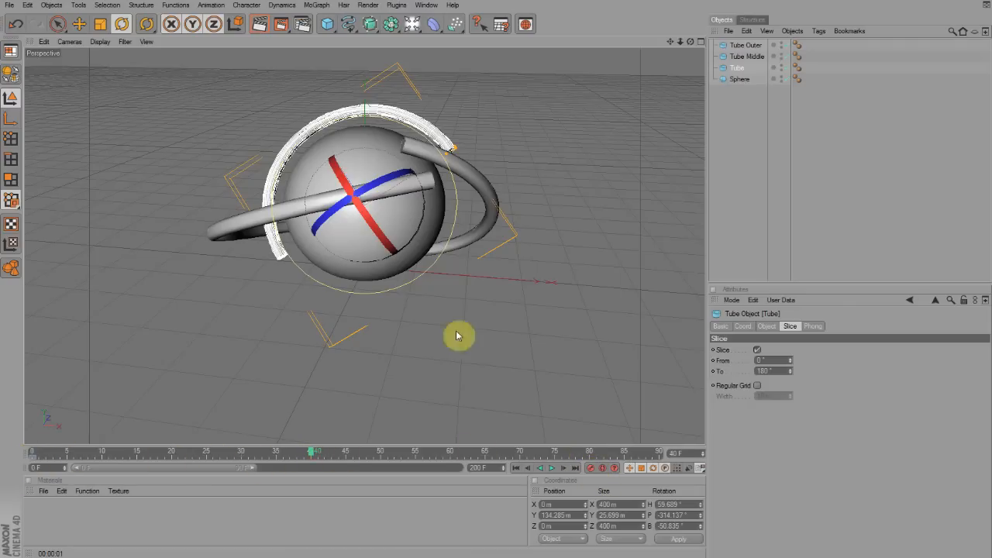
left_click_drag(457, 335, 369, 287)
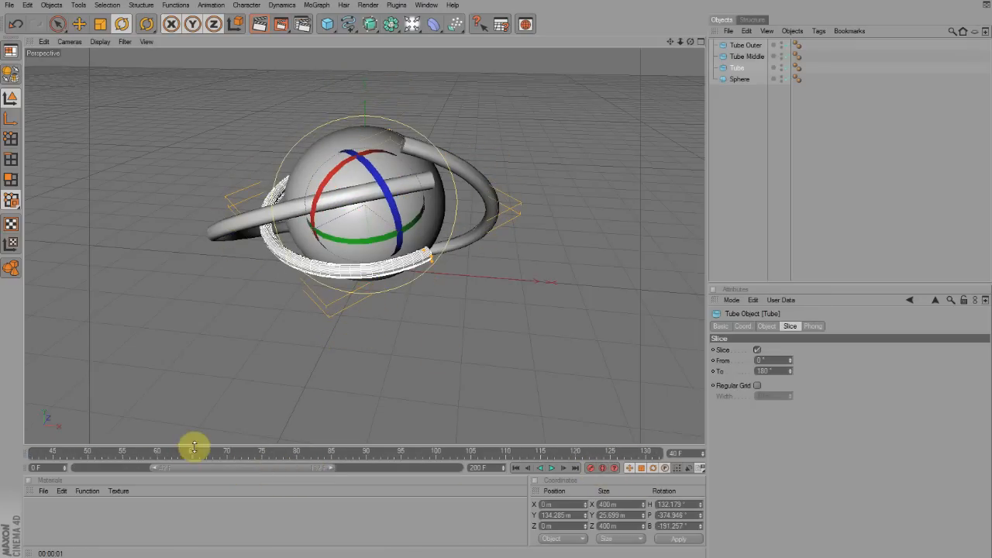
left_click(607, 468)
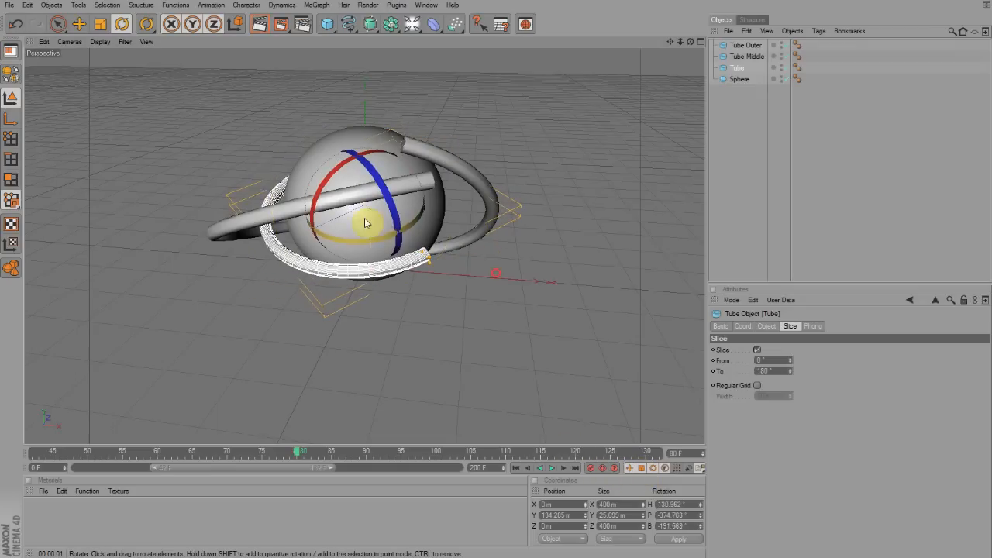
left_click_drag(365, 225, 468, 155)
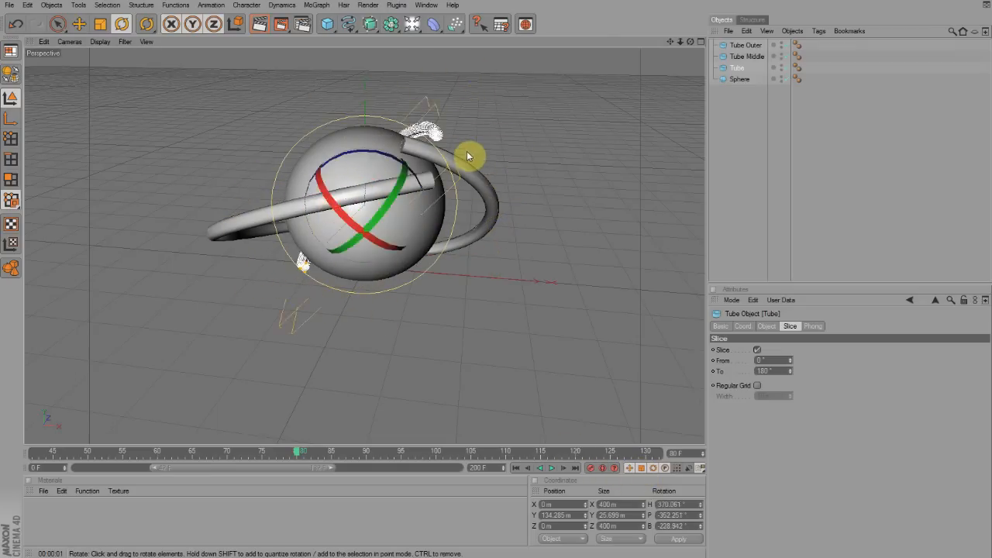
left_click_drag(469, 155, 453, 183)
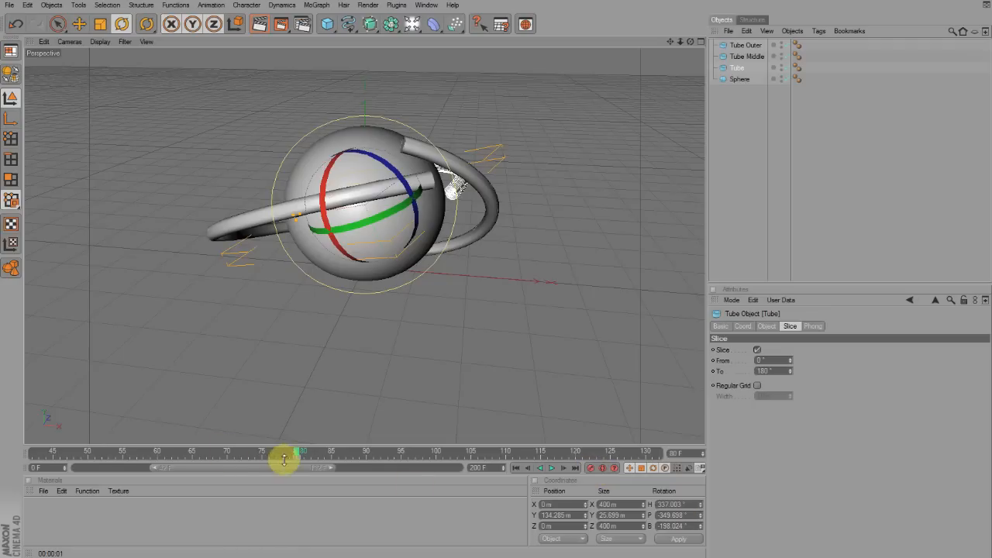
left_click_drag(300, 459, 577, 459)
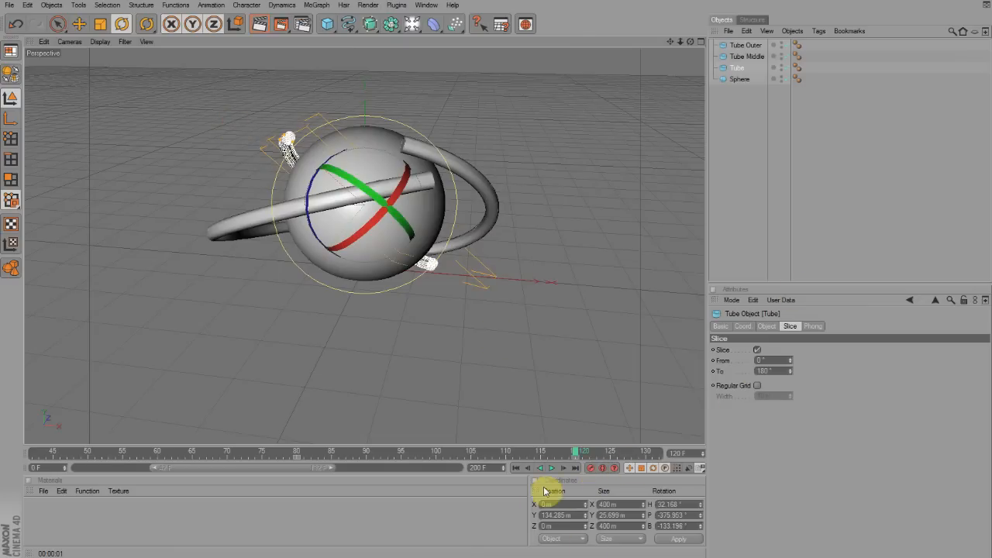
Play the animation forwards and in reverse to check the ring's rotation.
left_click(553, 468)
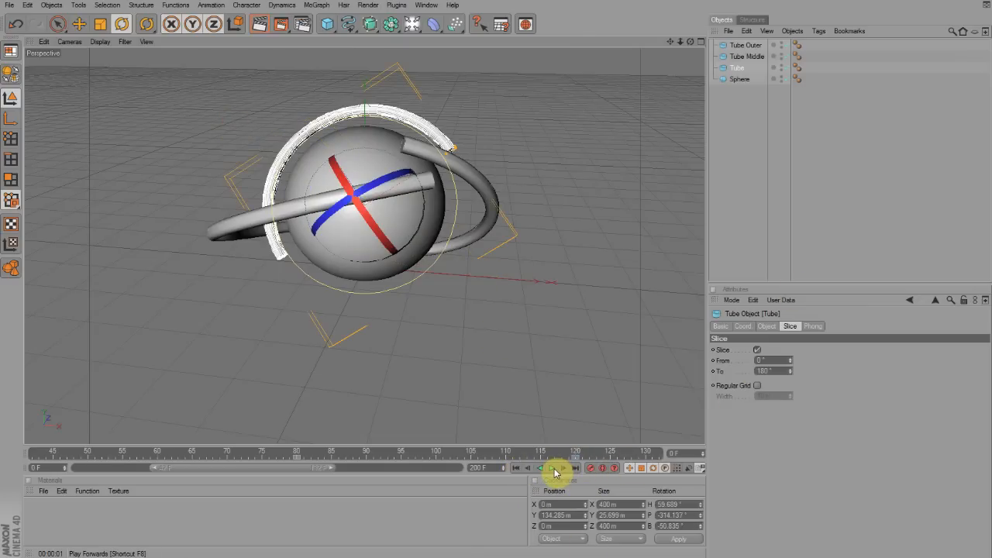
left_click(552, 468)
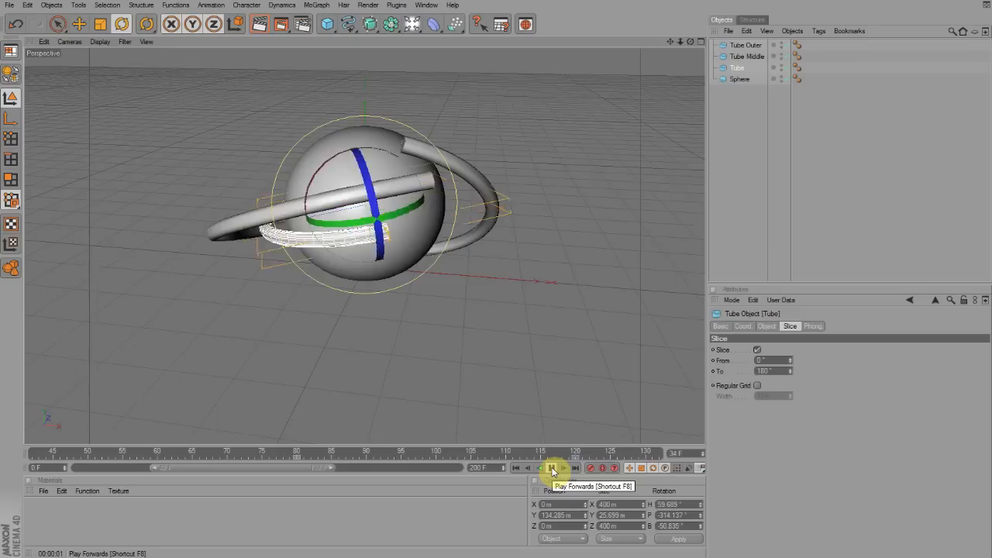
left_click(550, 468)
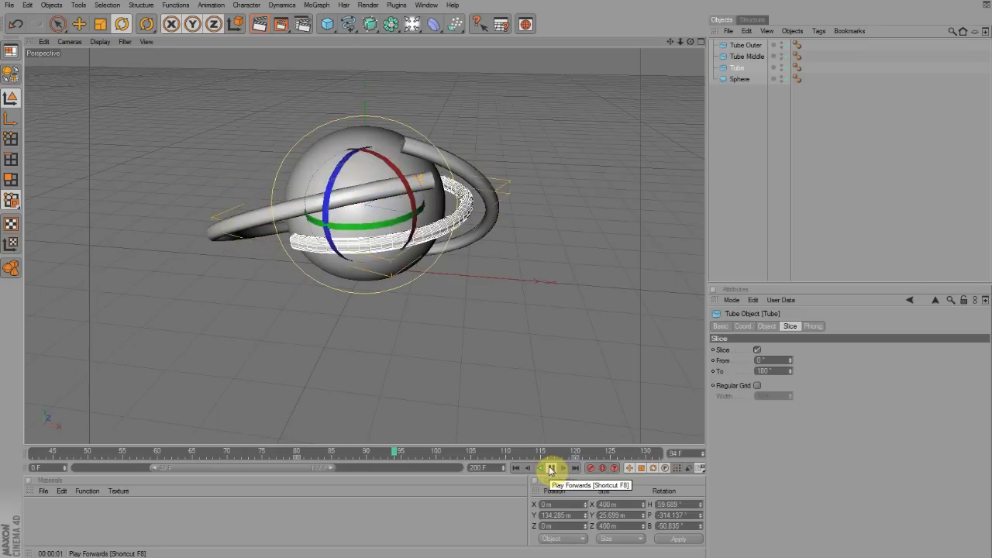
left_click(551, 468)
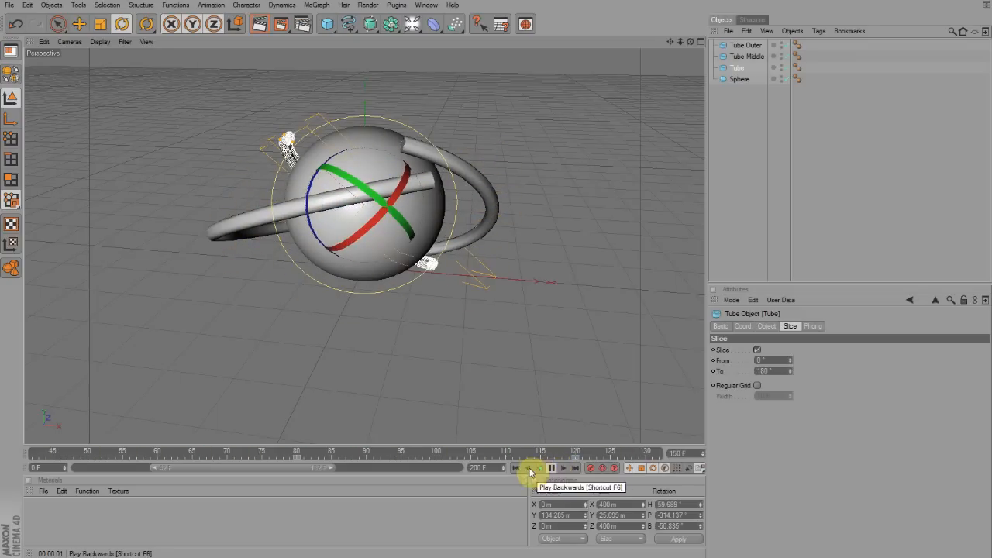
left_click(530, 468)
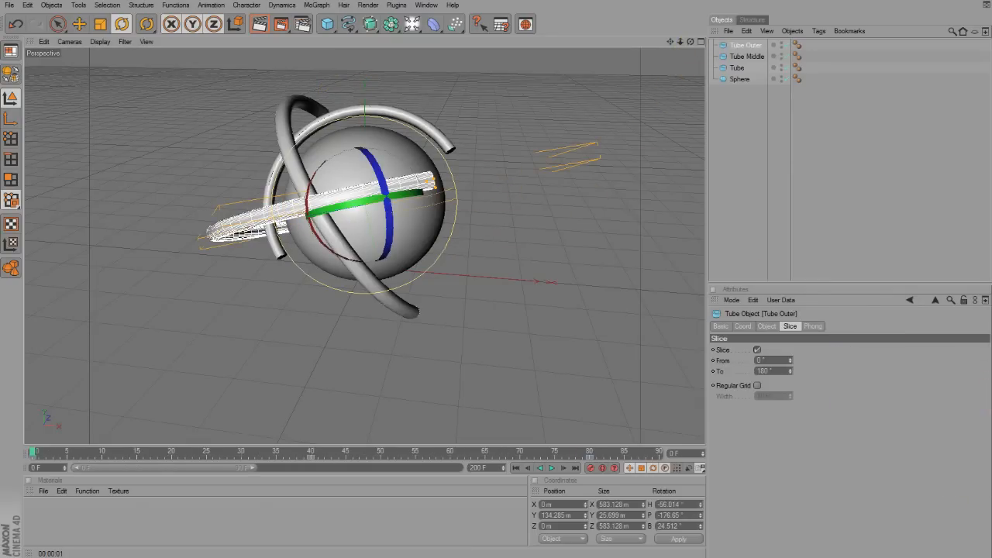
Rotate Tube Outer at a new frame and play back so it spins too, returning to the start.
left_click_drag(387, 217, 364, 201)
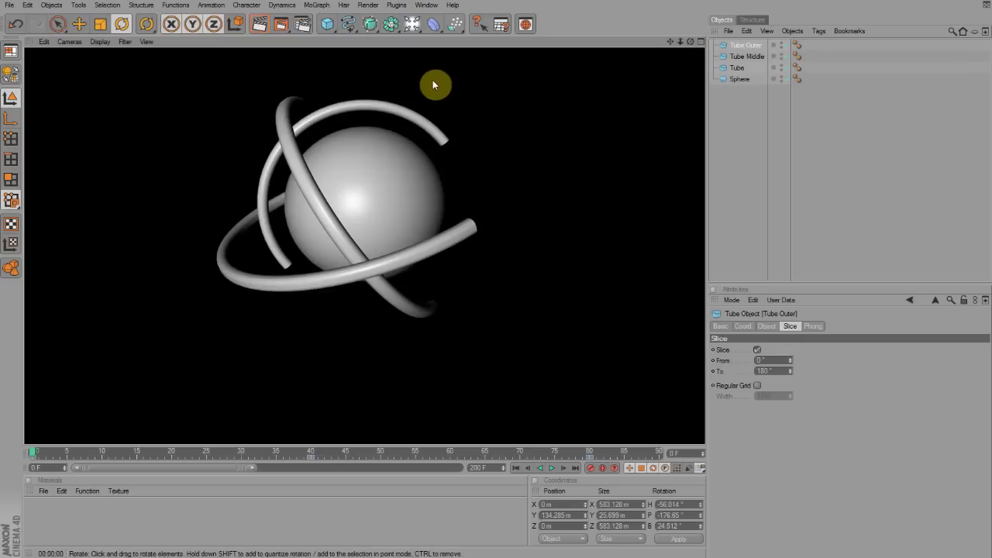
left_click(551, 468)
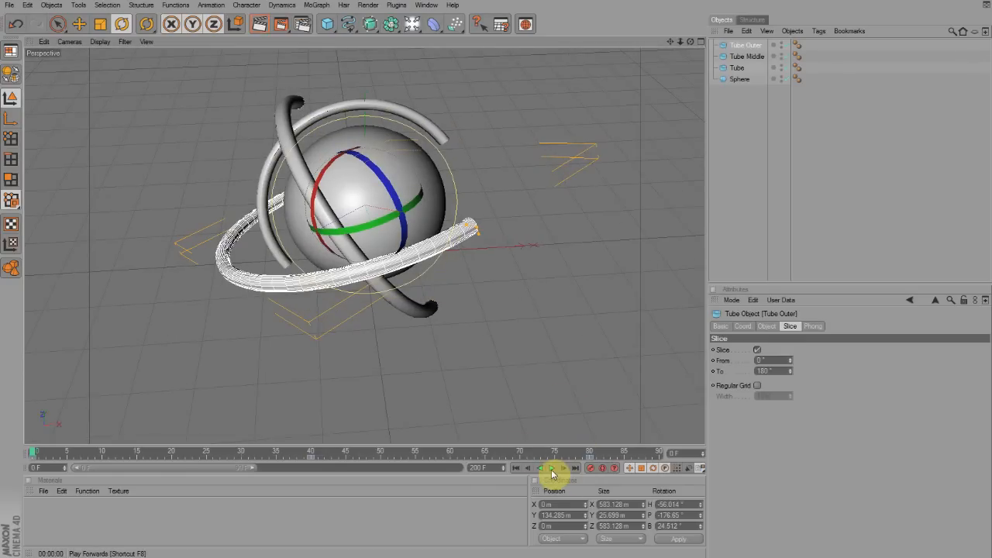
left_click(552, 469)
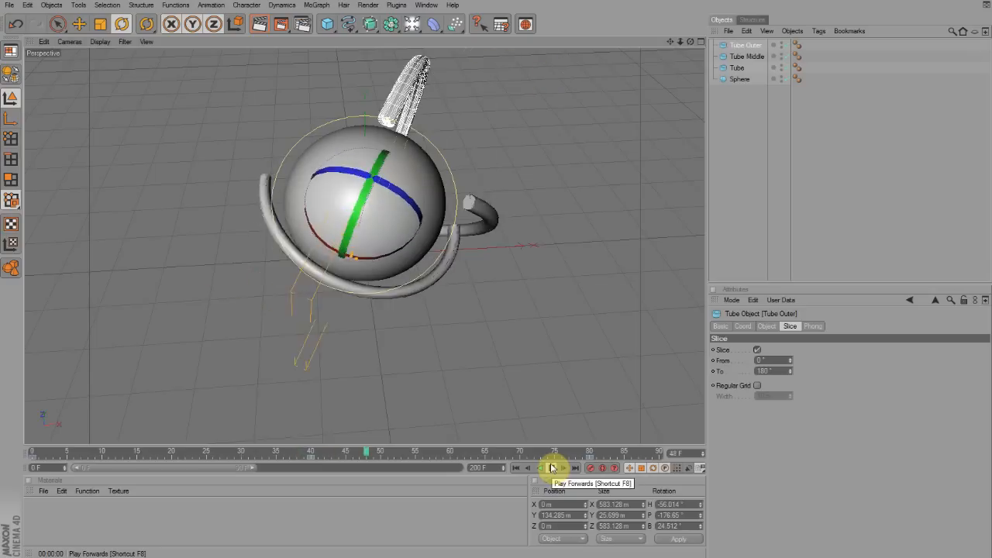
left_click(552, 468)
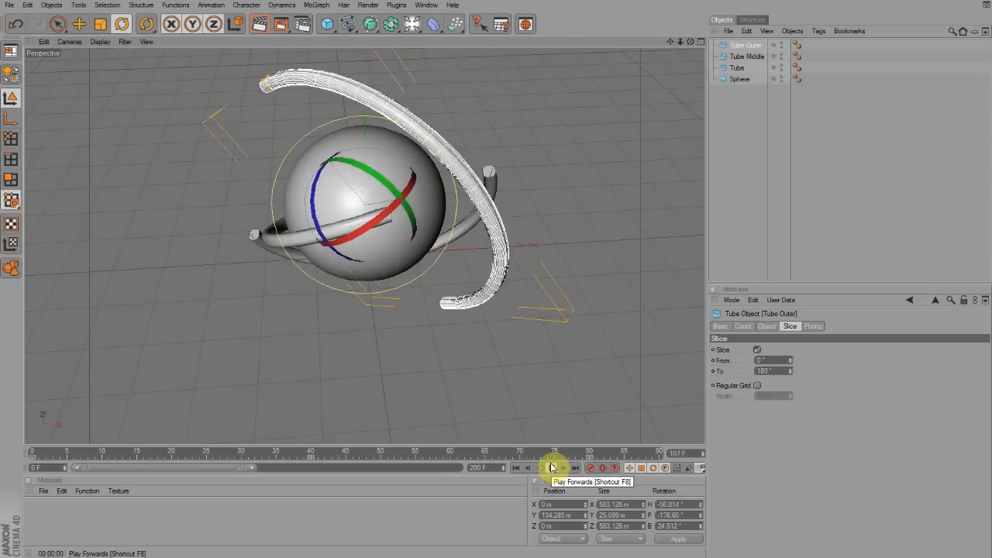
left_click(552, 468)
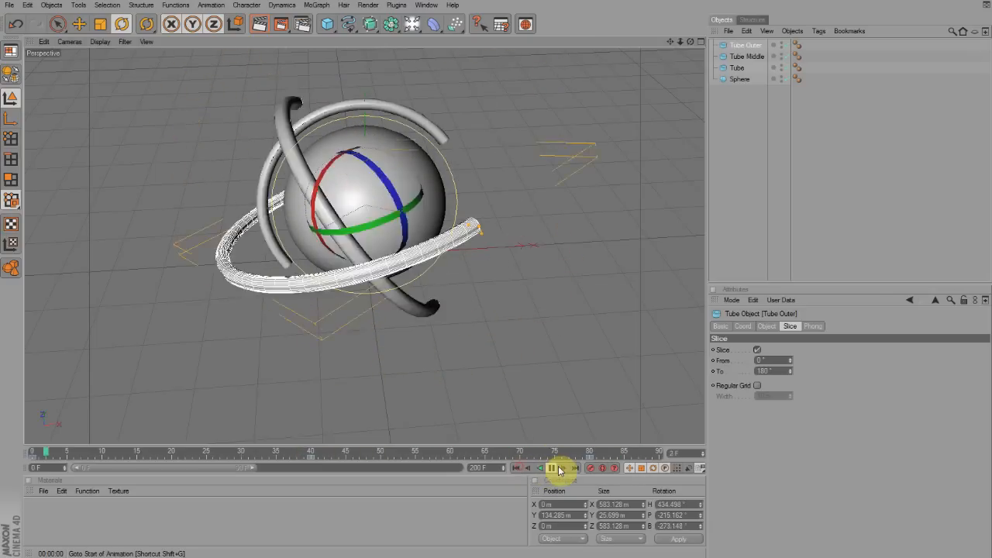
Play the animation from the start once more, then stop playback.
left_click(552, 468)
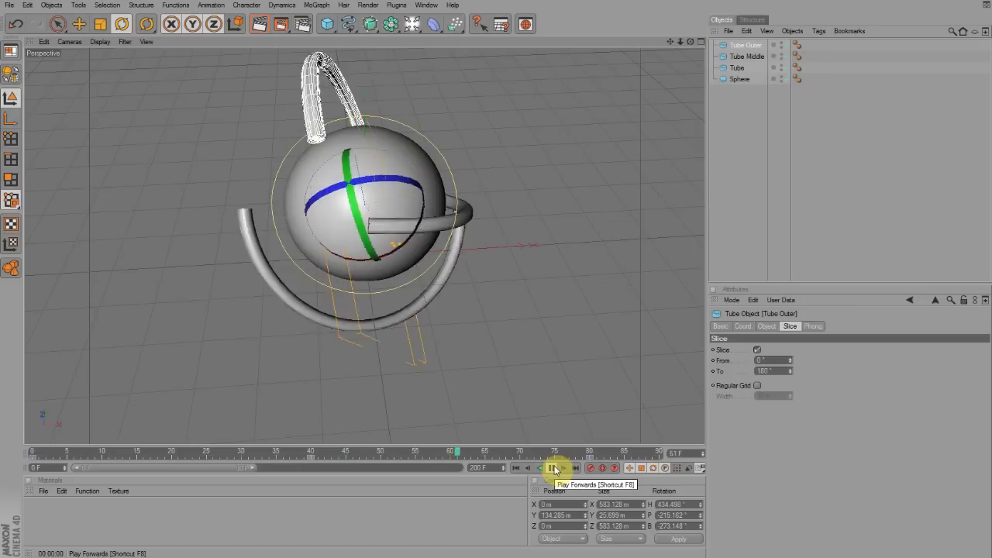
left_click(552, 468)
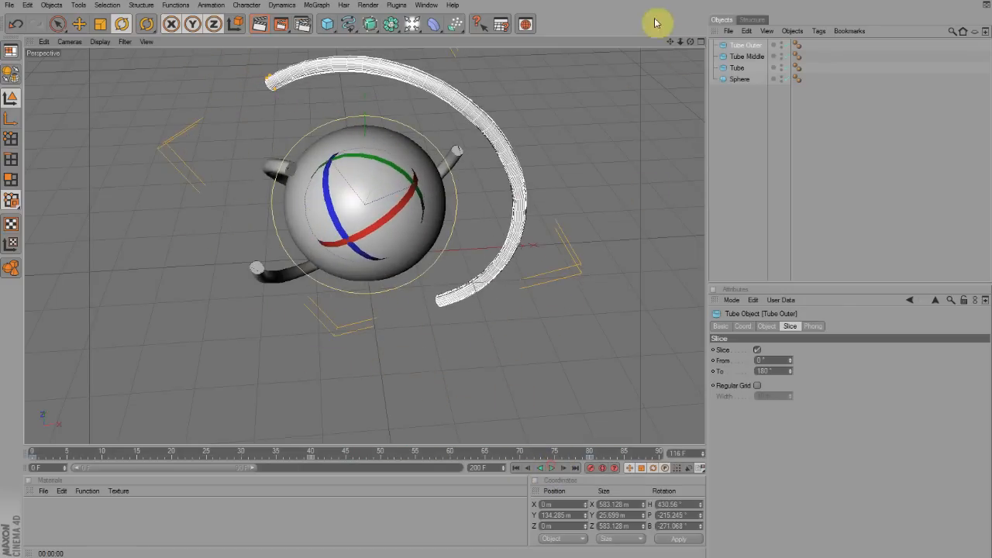
mouse_move(35, 452)
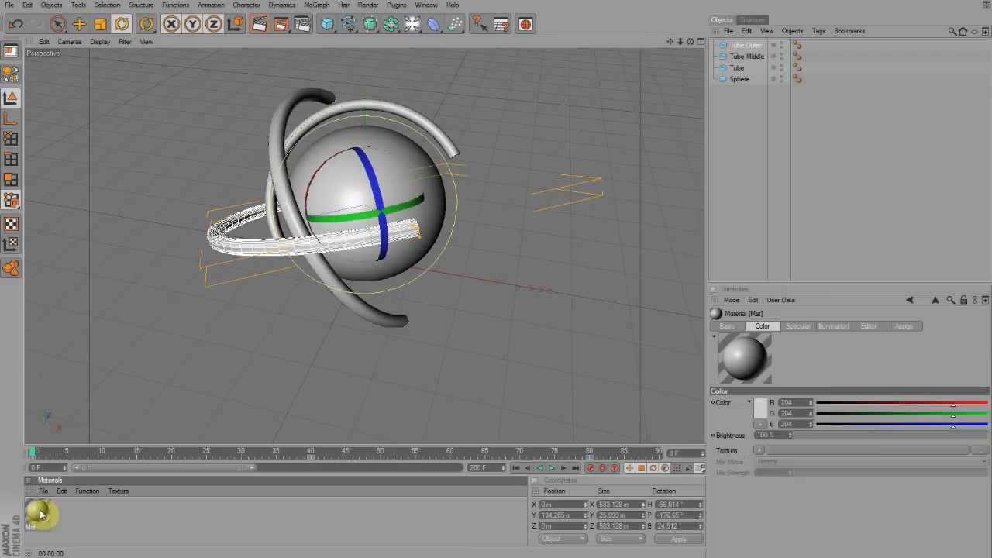
Give the Mat material a blue colour in the material editor.
double_click(40, 515)
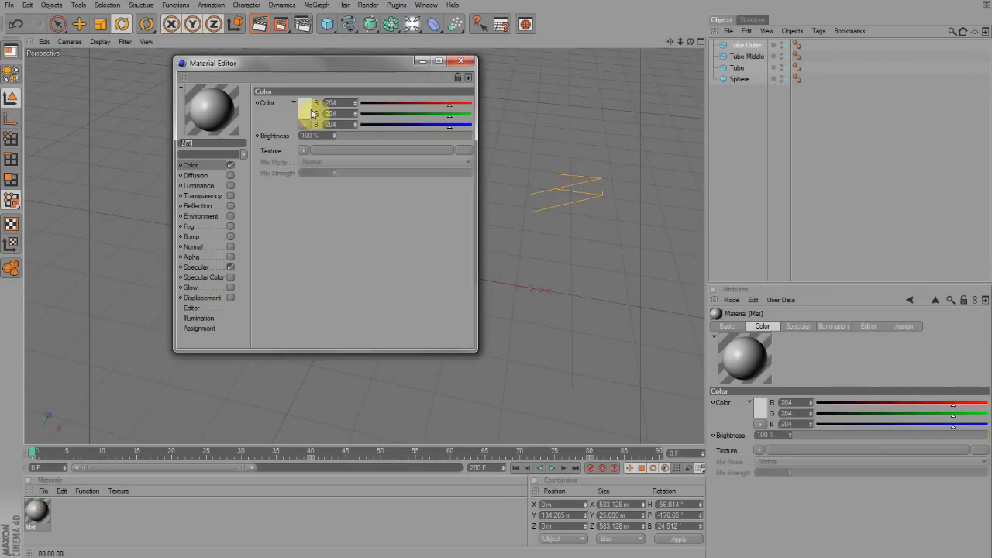
left_click(304, 111)
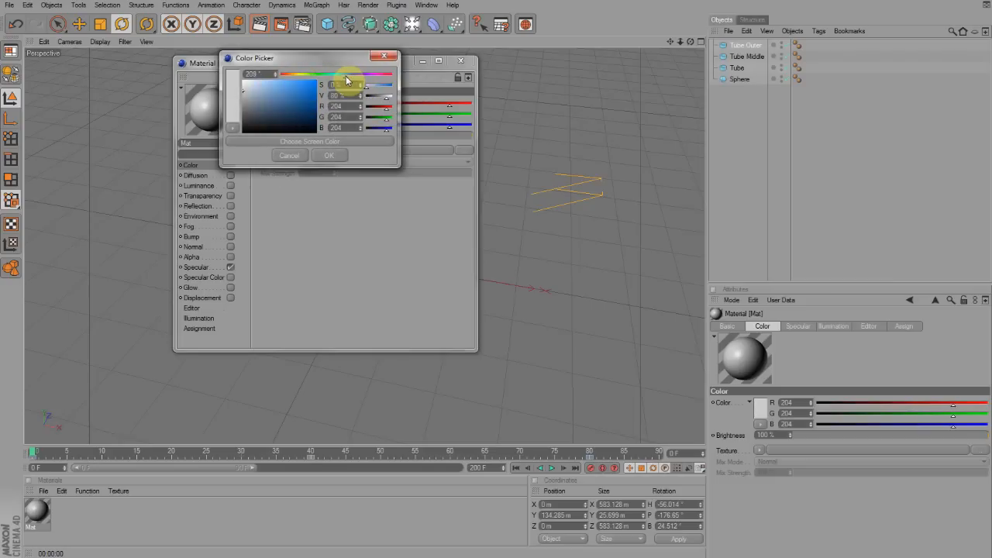
left_click(308, 84)
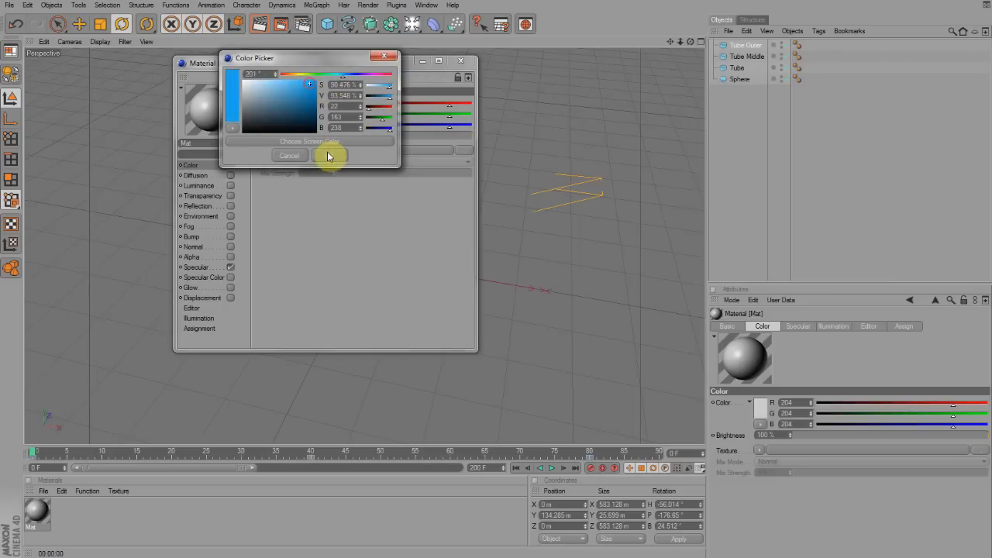
left_click(329, 155)
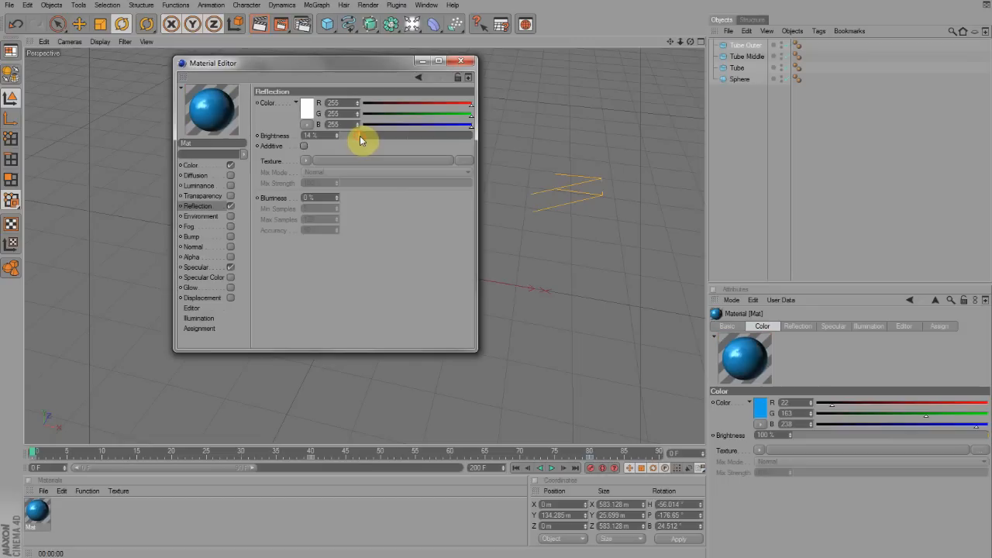
Enable Reflection with a Fresnel gradient texture and Glow on Mat, then close the editor.
left_click(306, 160)
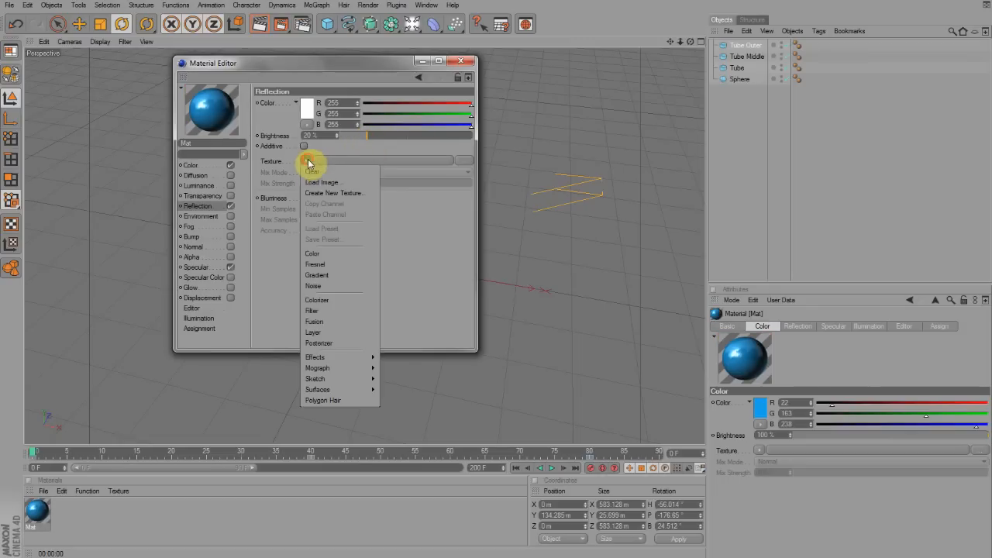
left_click(315, 263)
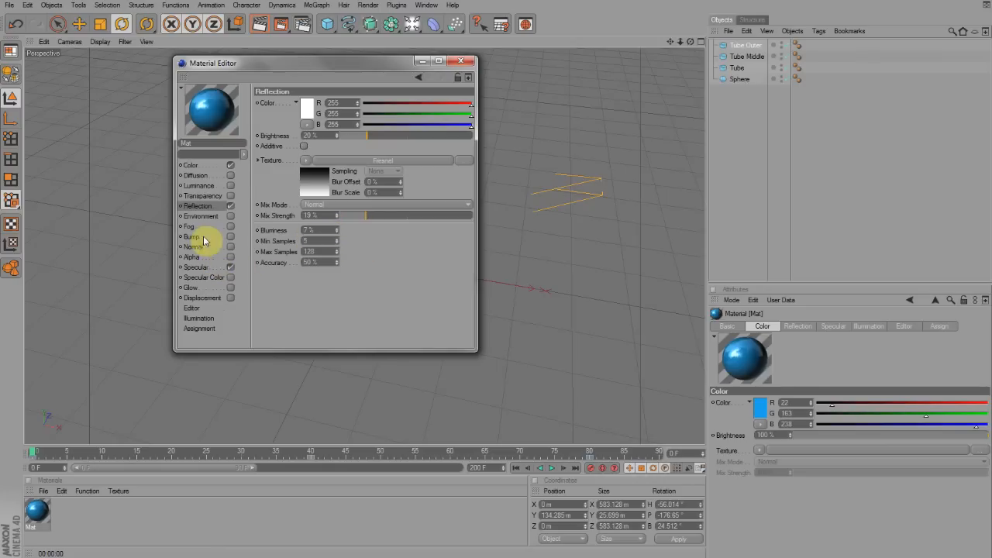
left_click(190, 287)
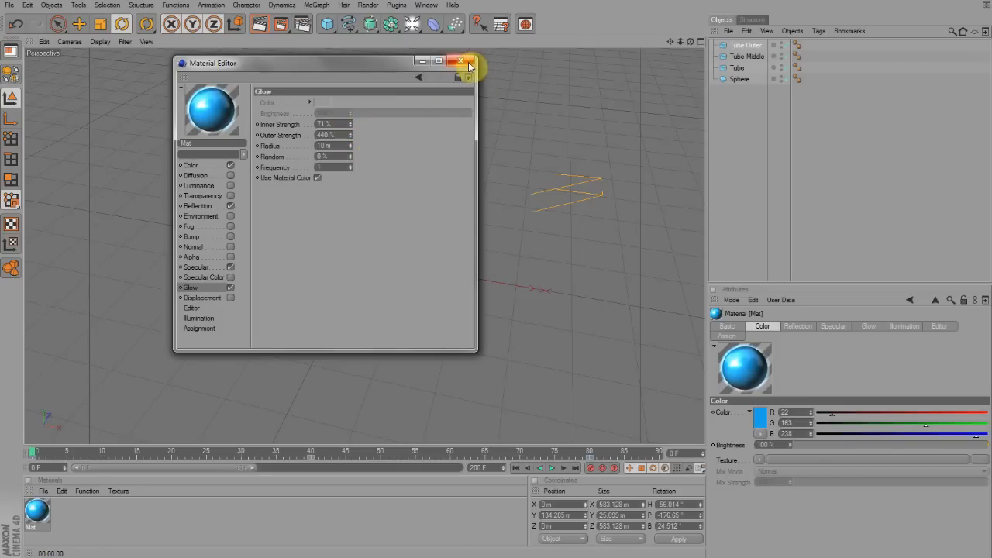
left_click(468, 62)
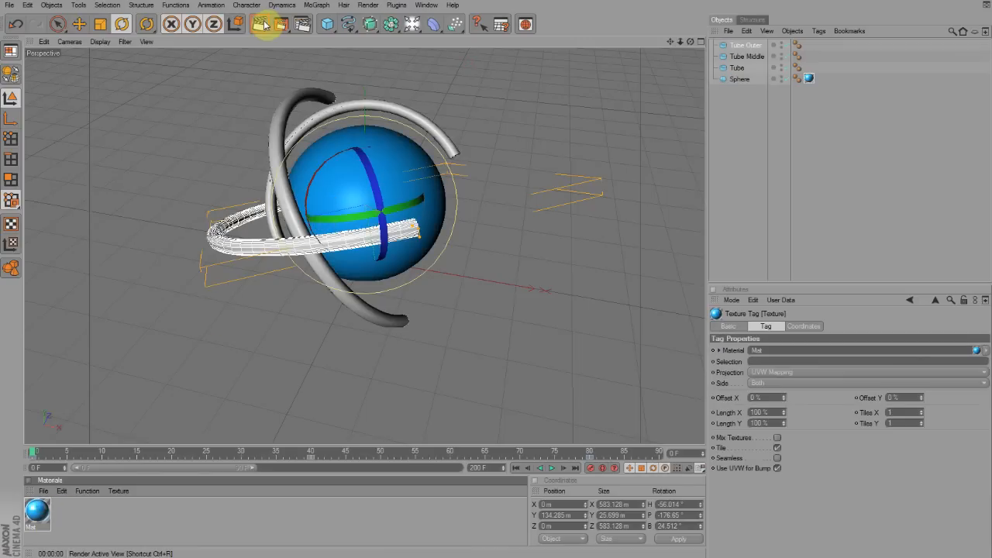
Preview the blue sphere, then load the zinc metal preset for the three rings.
left_click(264, 23)
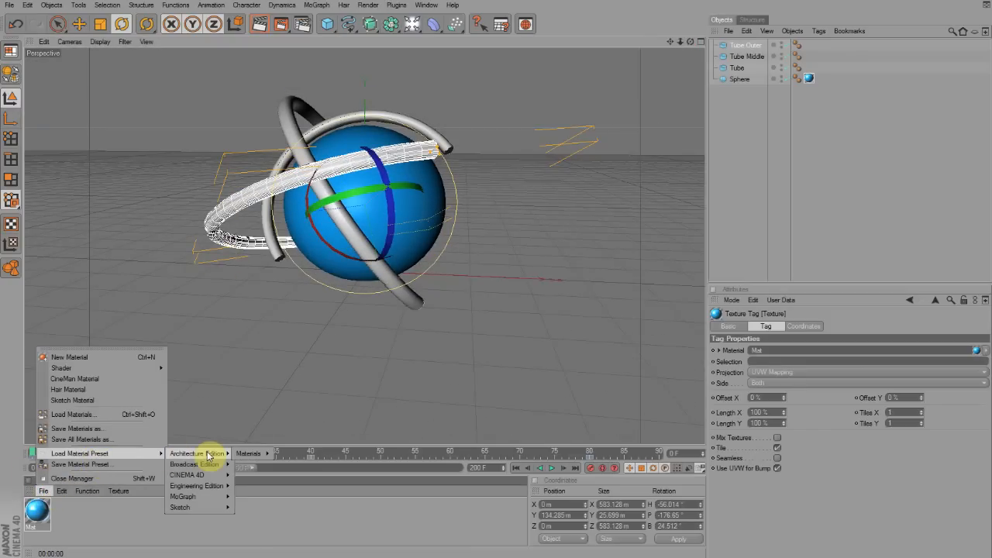
mouse_move(194, 453)
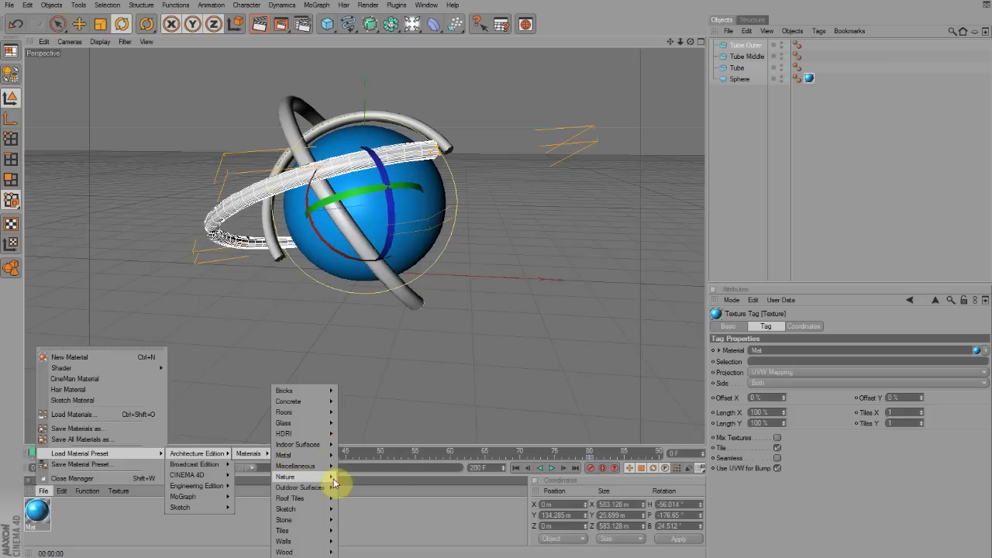
left_click(284, 455)
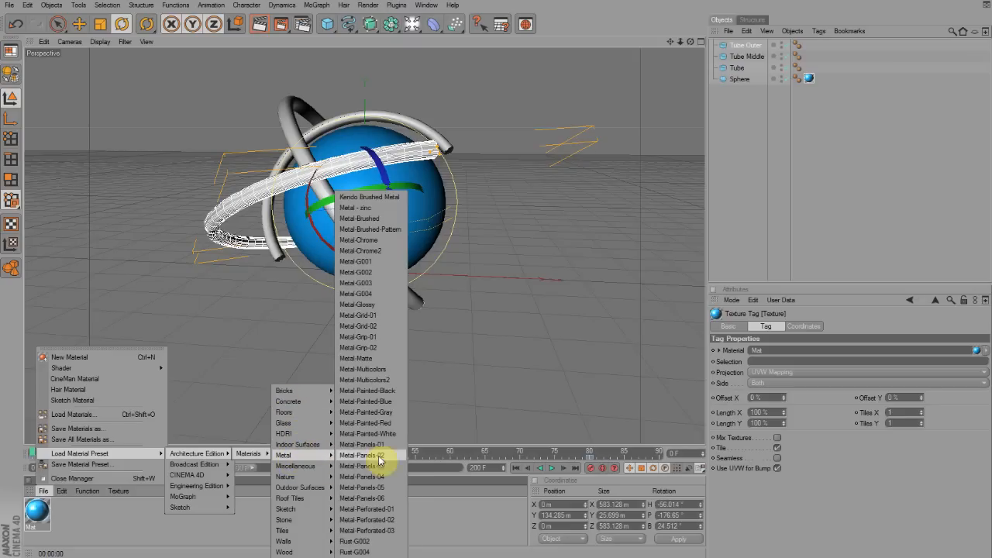
mouse_move(375, 530)
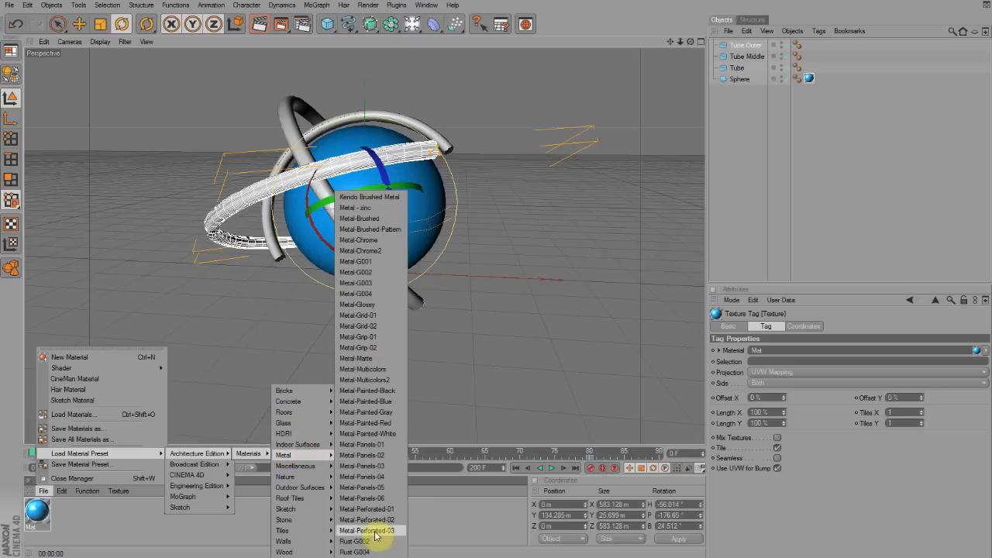
mouse_move(372, 377)
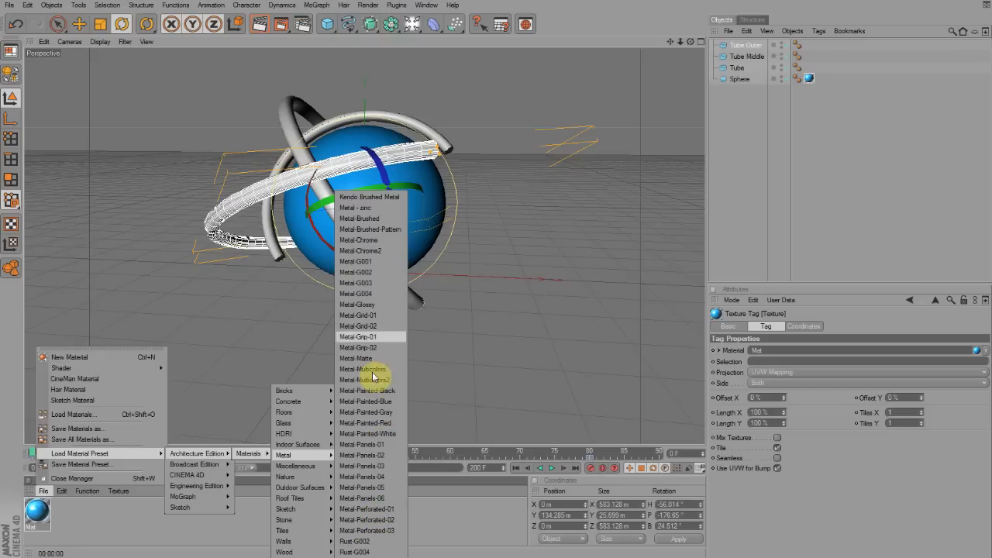
mouse_move(371, 217)
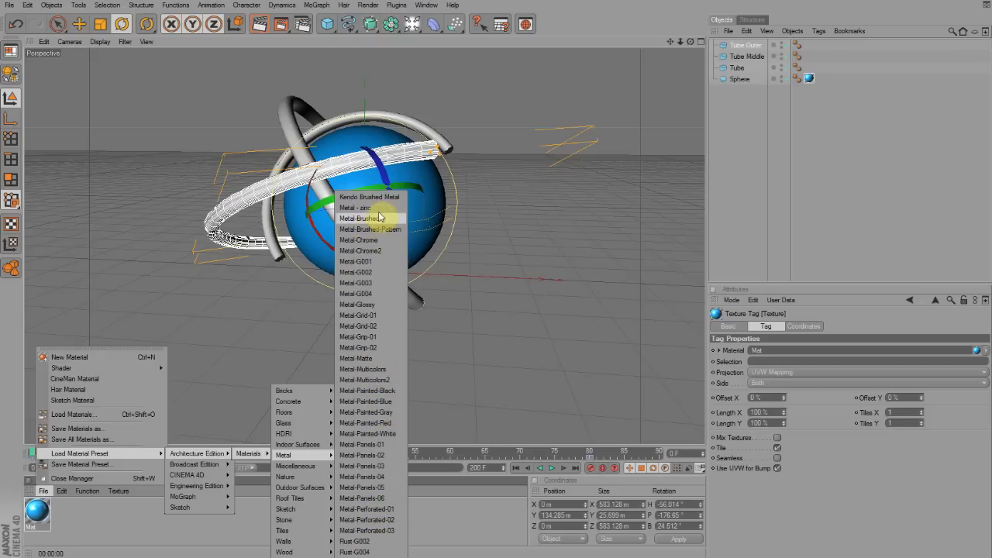
left_click(355, 207)
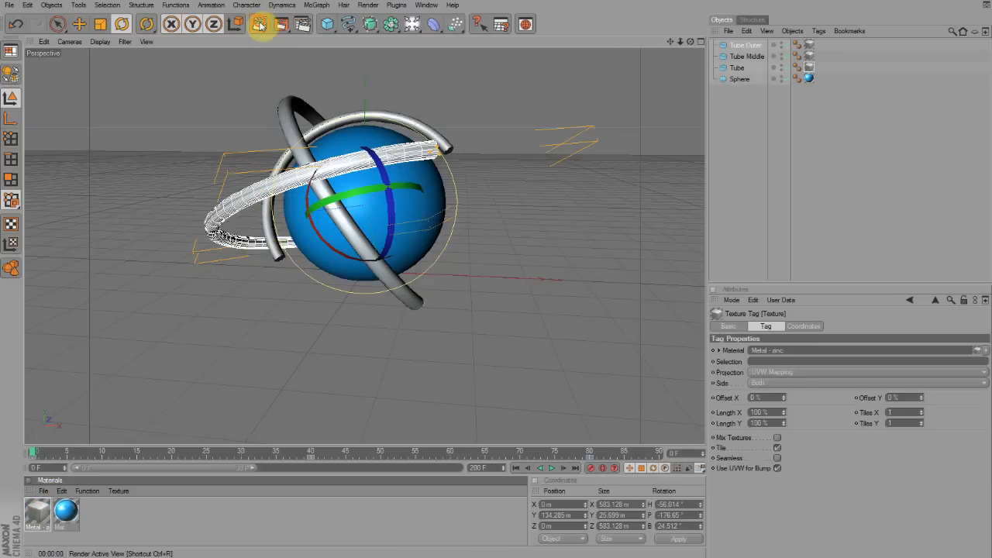
Add a light and position it above and left of the sphere, toward the front.
left_click(260, 24)
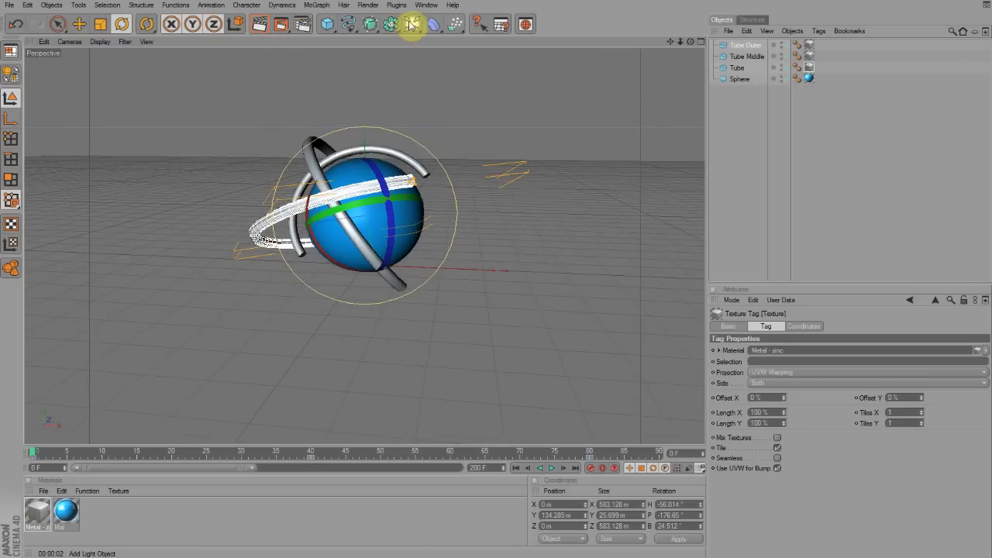
left_click(413, 24)
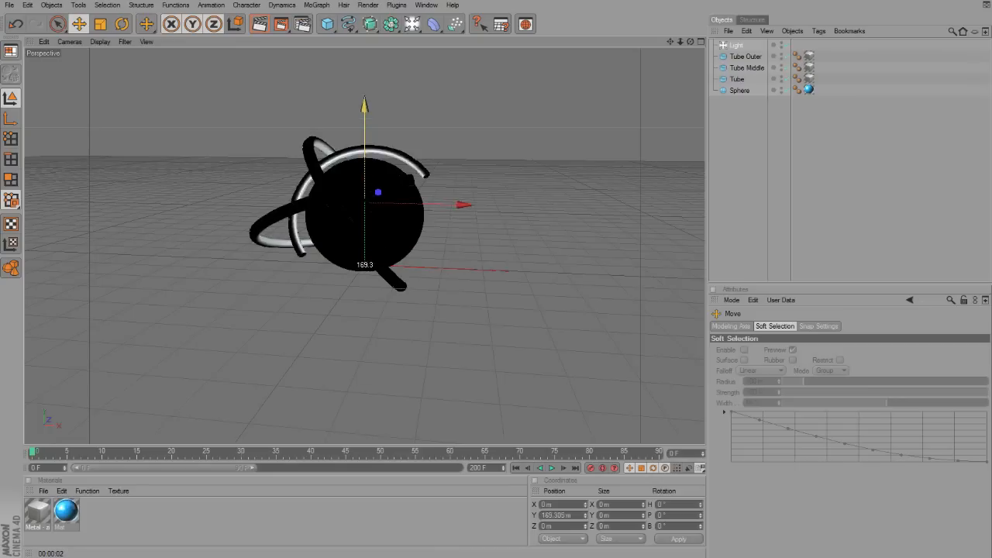
left_click_drag(364, 192, 245, 155)
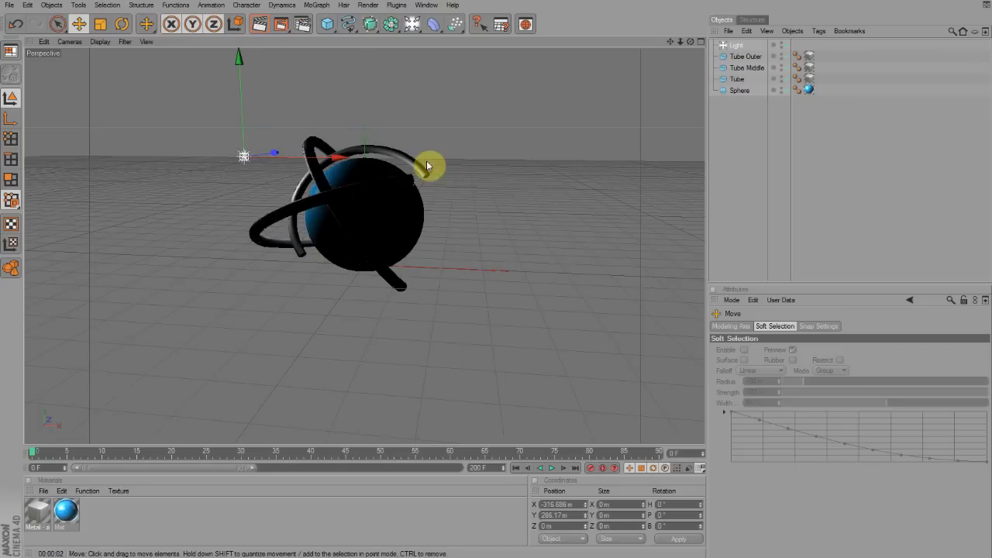
left_click_drag(426, 164, 276, 130)
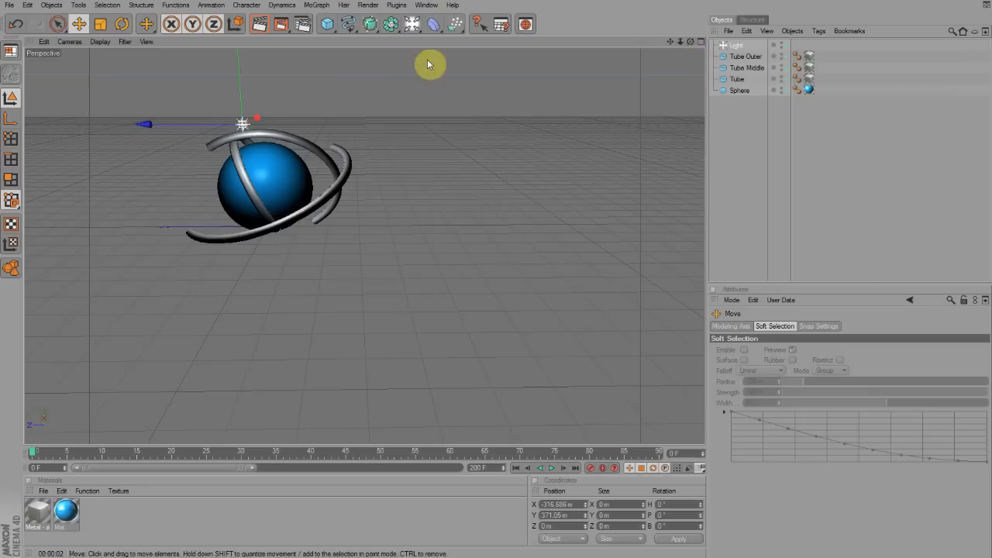
left_click_drag(242, 124, 348, 124)
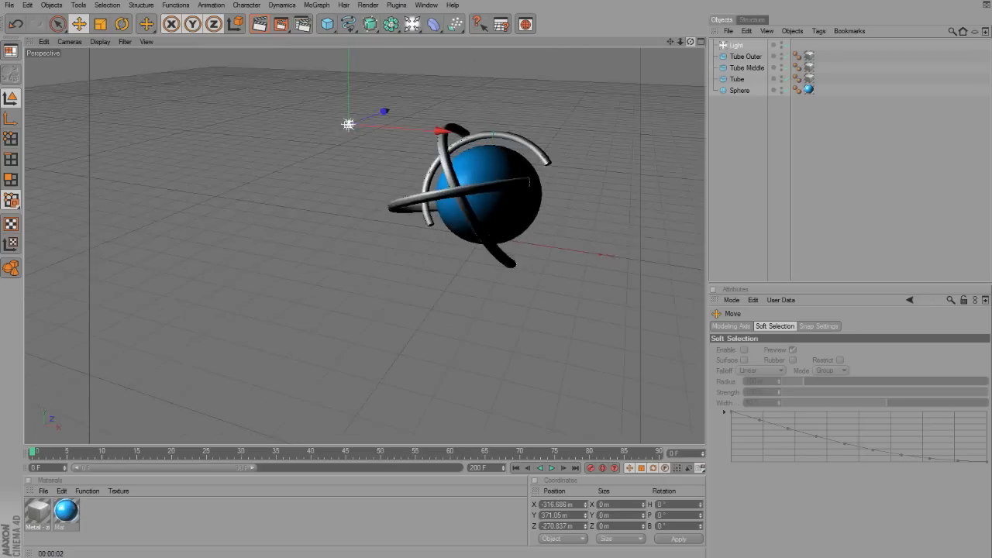
left_click_drag(480, 186, 217, 155)
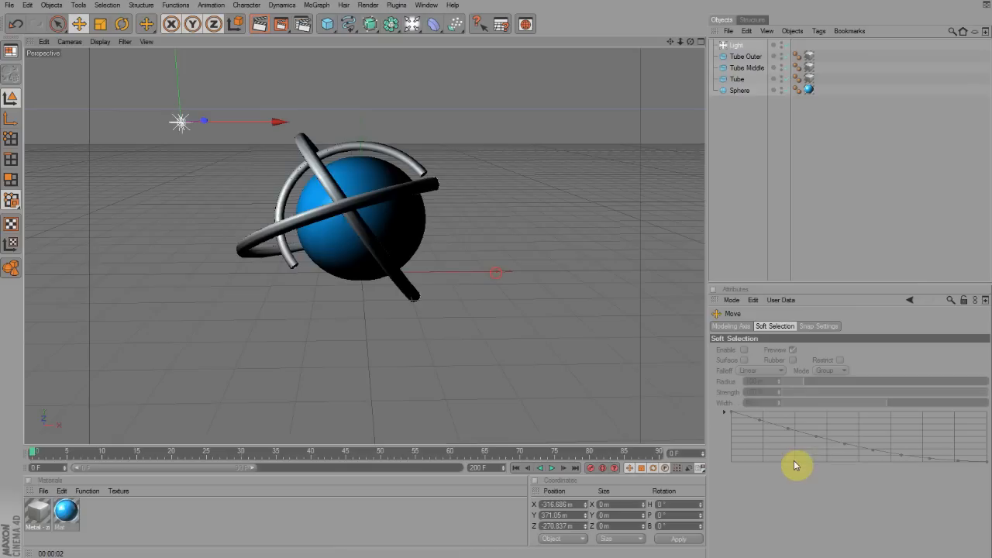
Give the light Shadow Maps (Soft), lower its intensity, and render a preview.
left_click(735, 43)
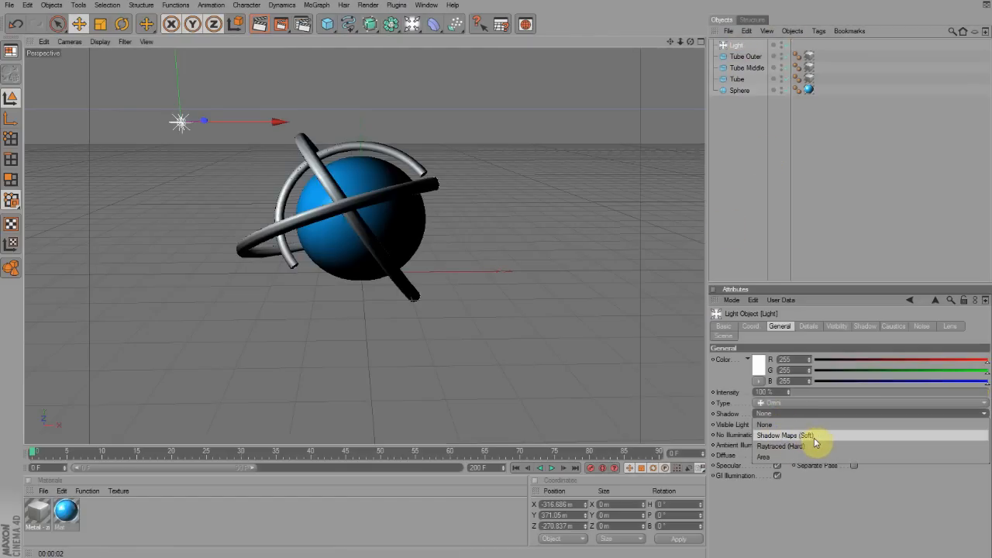
left_click(784, 434)
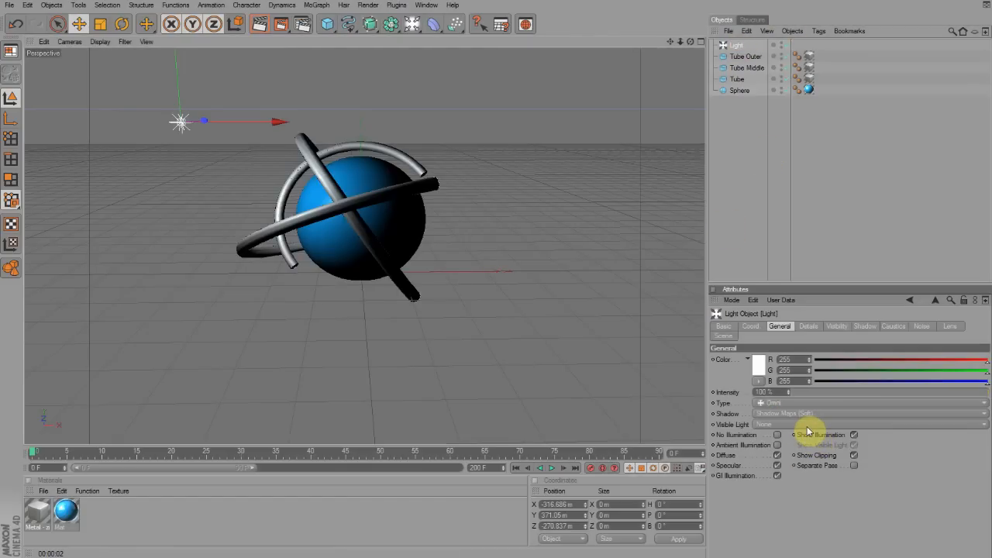
left_click_drag(791, 391, 899, 399)
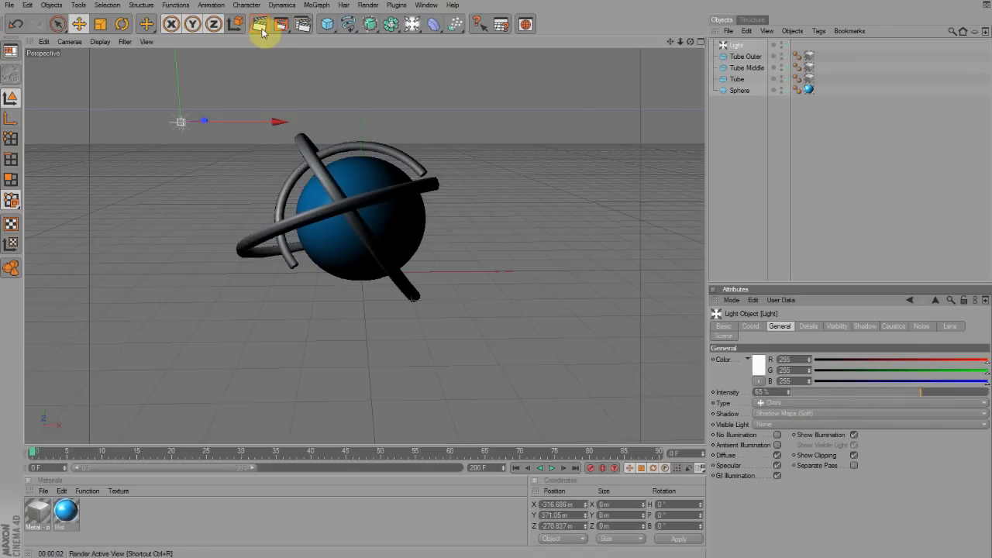
left_click(260, 24)
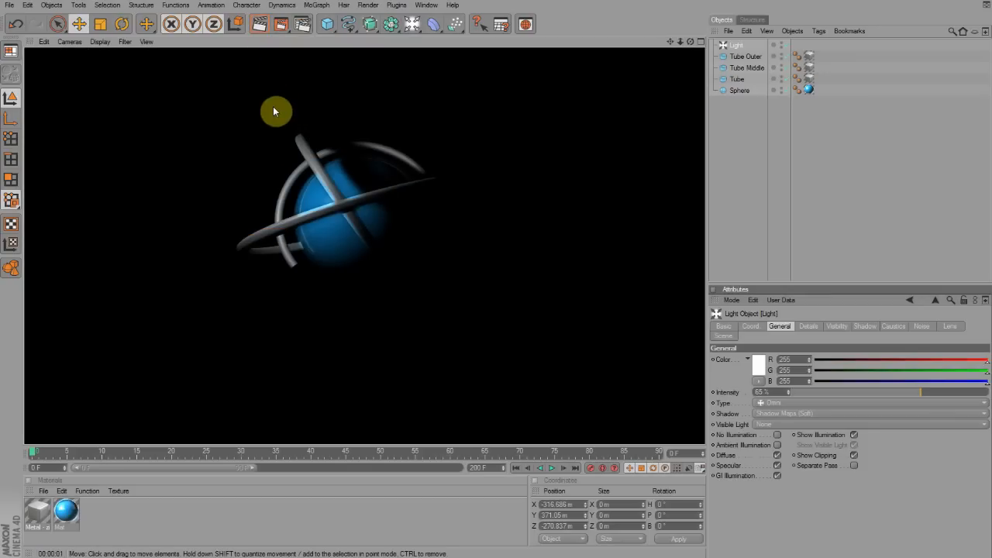
Place a second light below and right of the sphere and preview both lights.
left_click(735, 44)
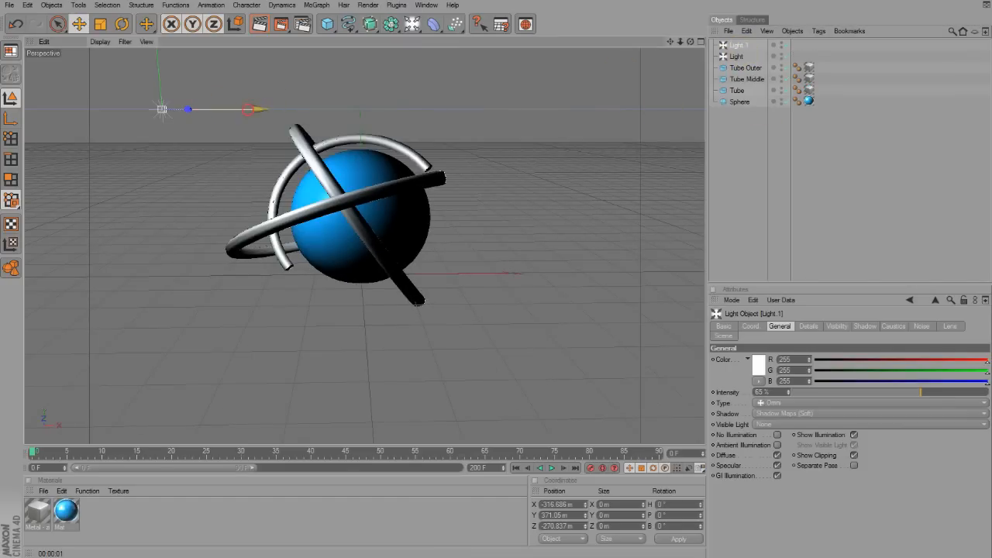
left_click_drag(161, 108, 457, 136)
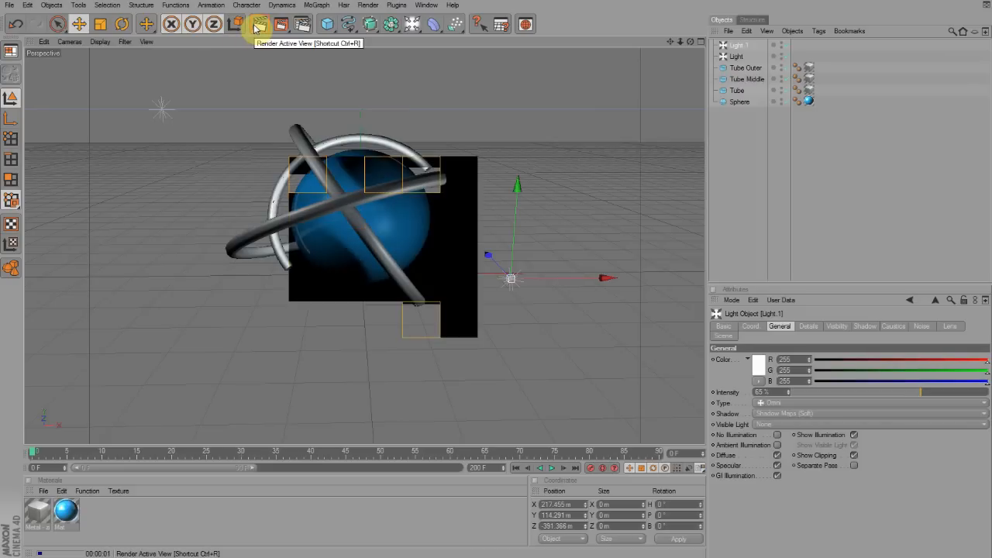
left_click(258, 25)
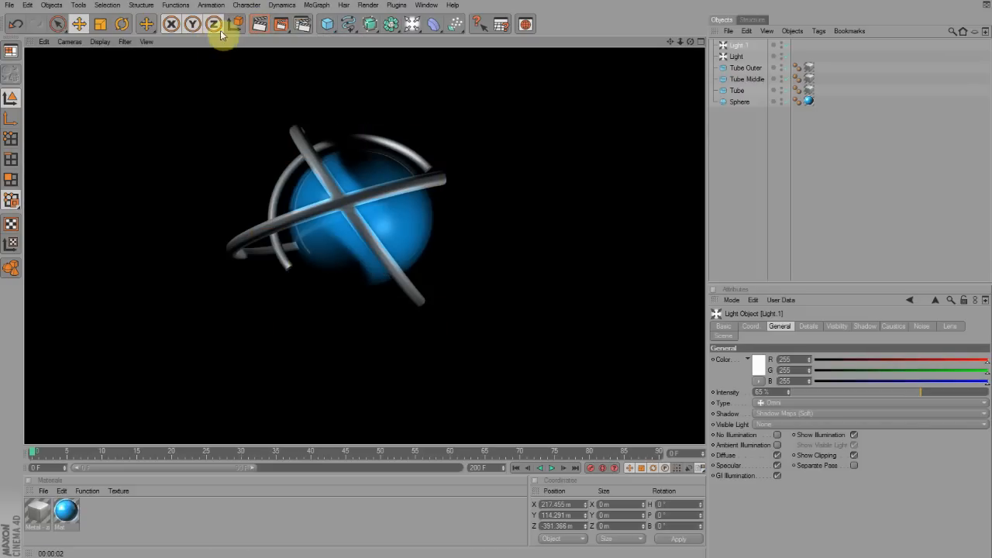
left_click(214, 23)
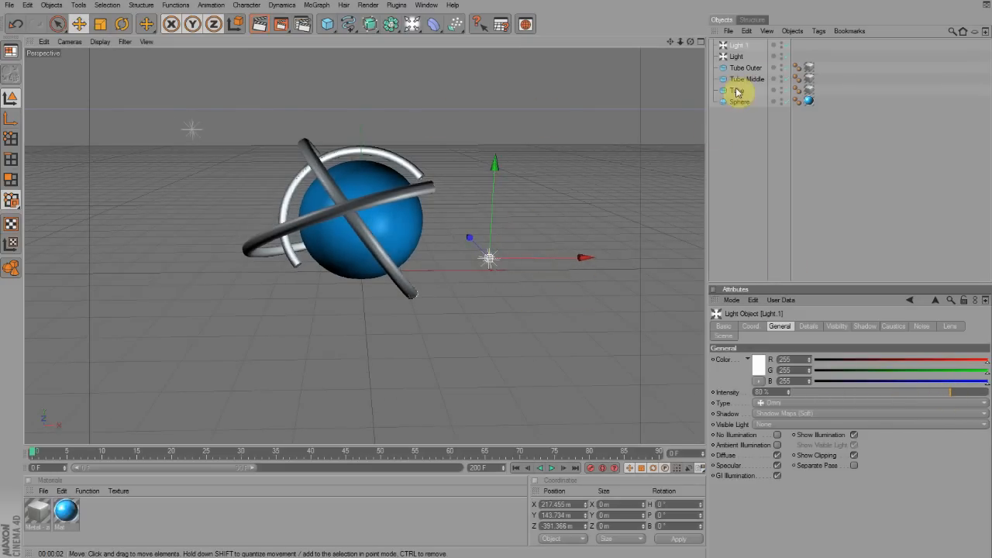
Reselect the first light and render another lighting preview.
left_click(735, 55)
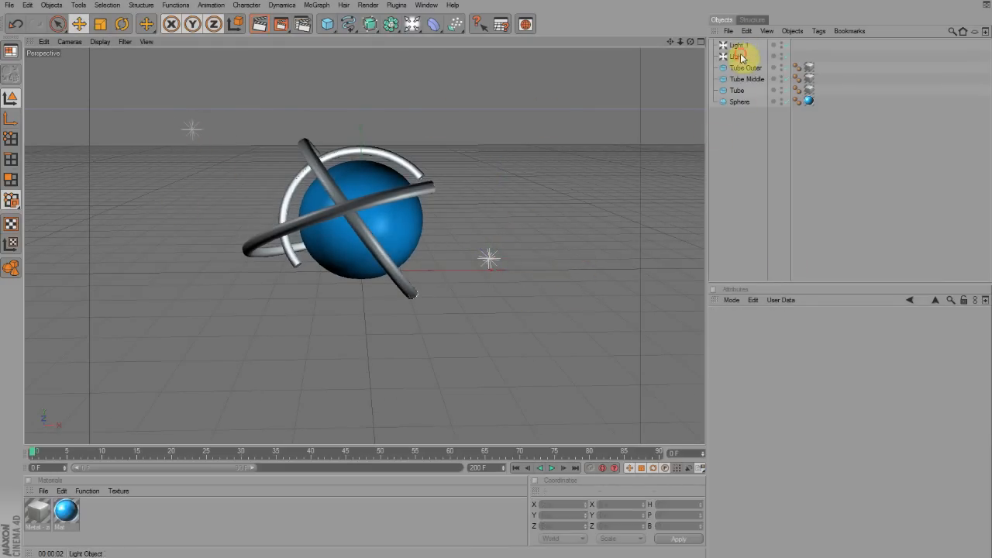
left_click(735, 56)
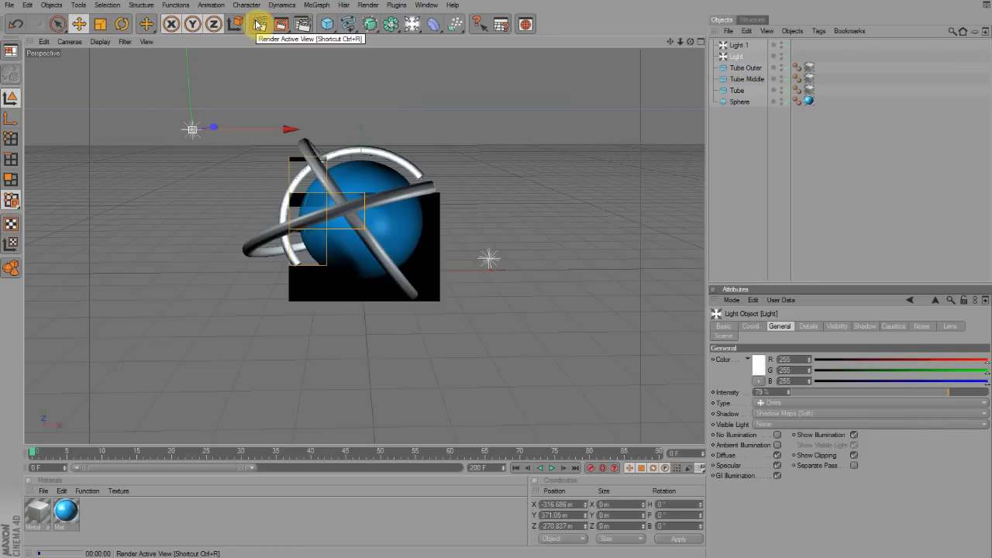
left_click(260, 25)
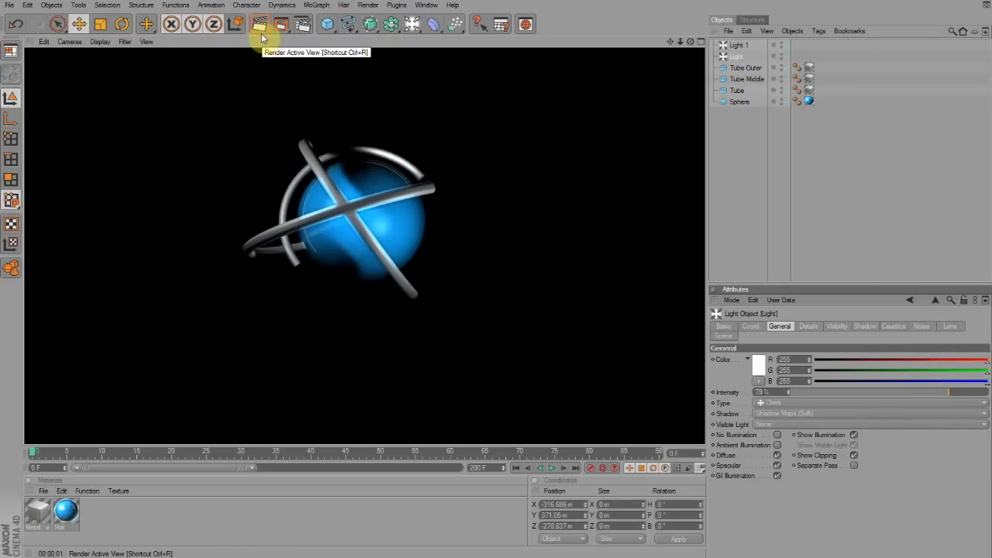
left_click(412, 23)
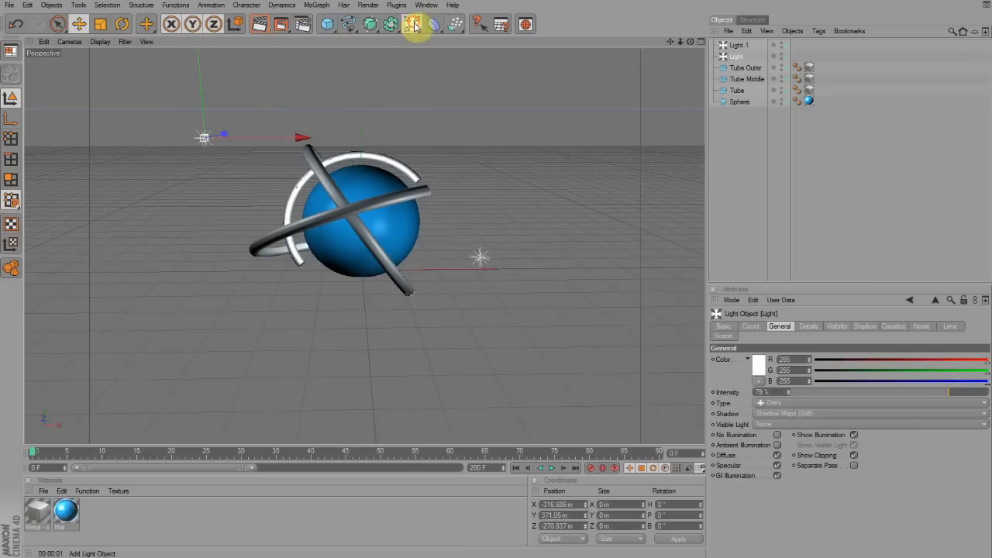
Create a material from the desktop image without copying it into the document folder.
left_click(412, 23)
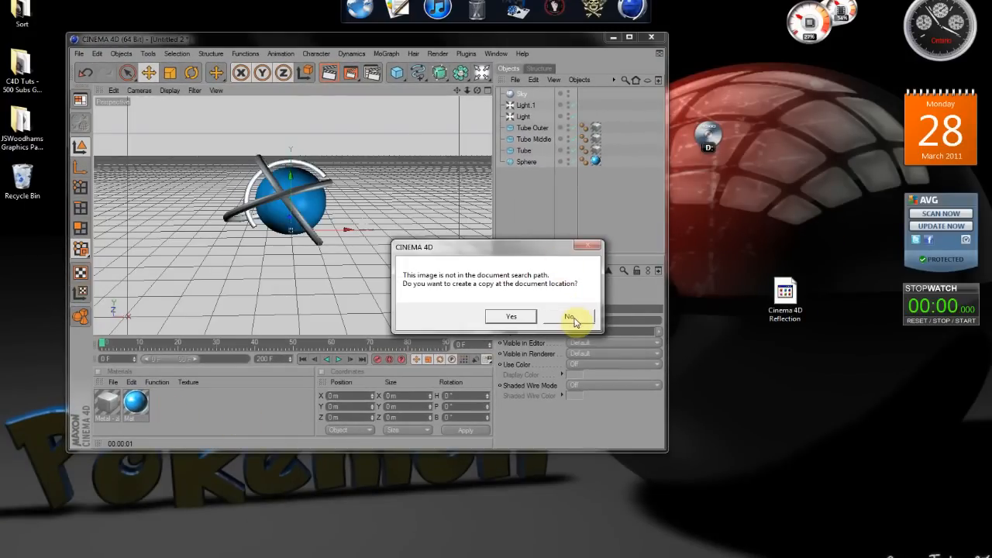
left_click(570, 316)
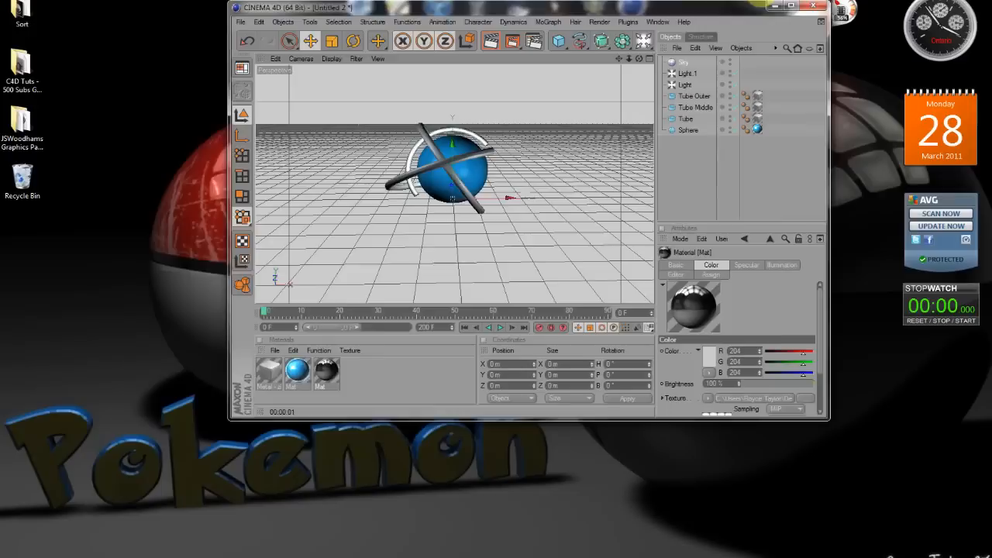
left_click(805, 7)
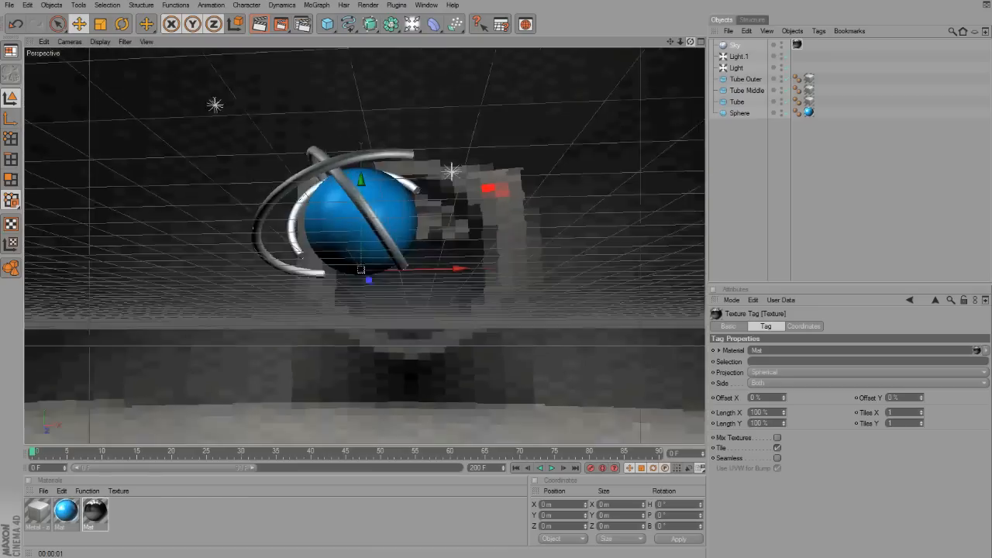
Add a Sky wearing the image material and preview it.
left_click(329, 25)
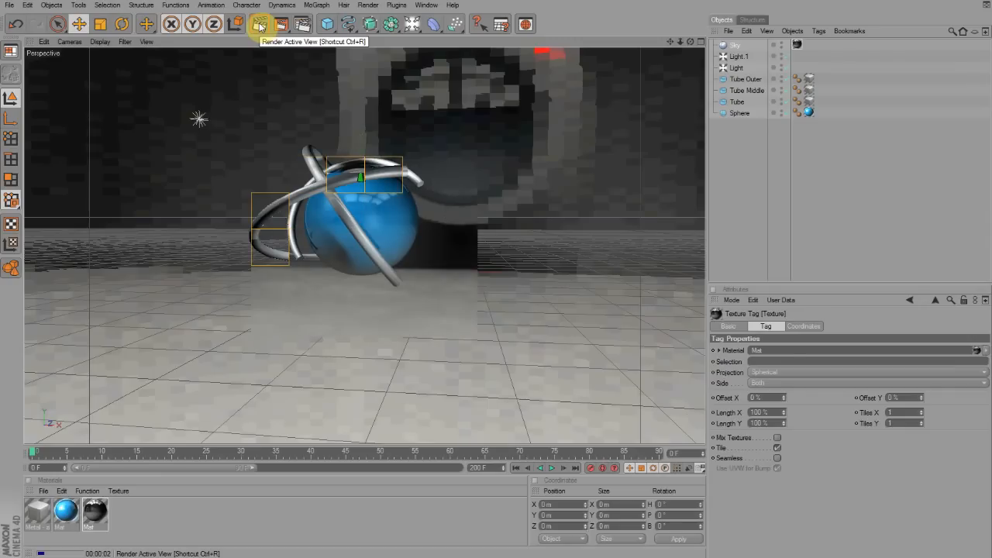
left_click(260, 23)
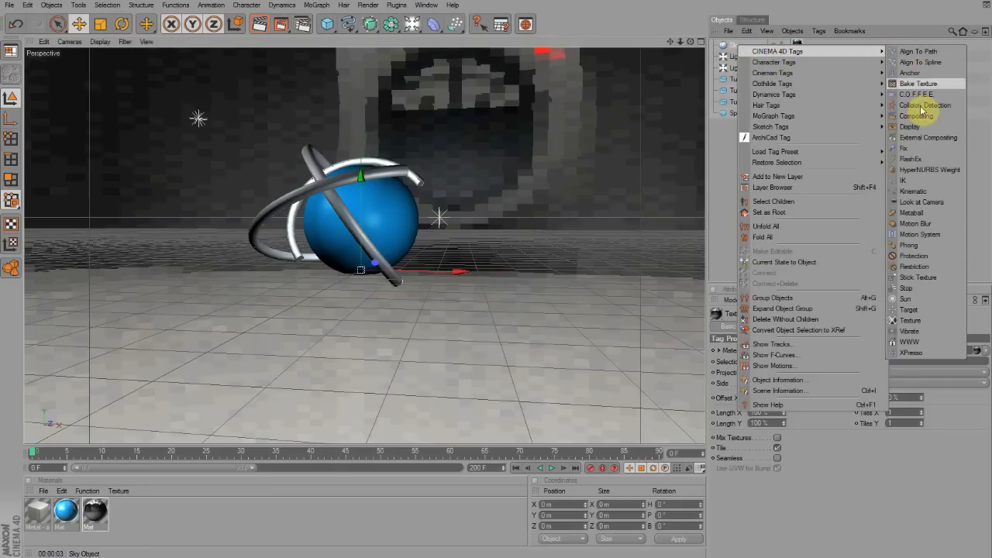
Give the Sky a Compositing tag with Seen by Camera off, and preview the hidden sky.
left_click(914, 115)
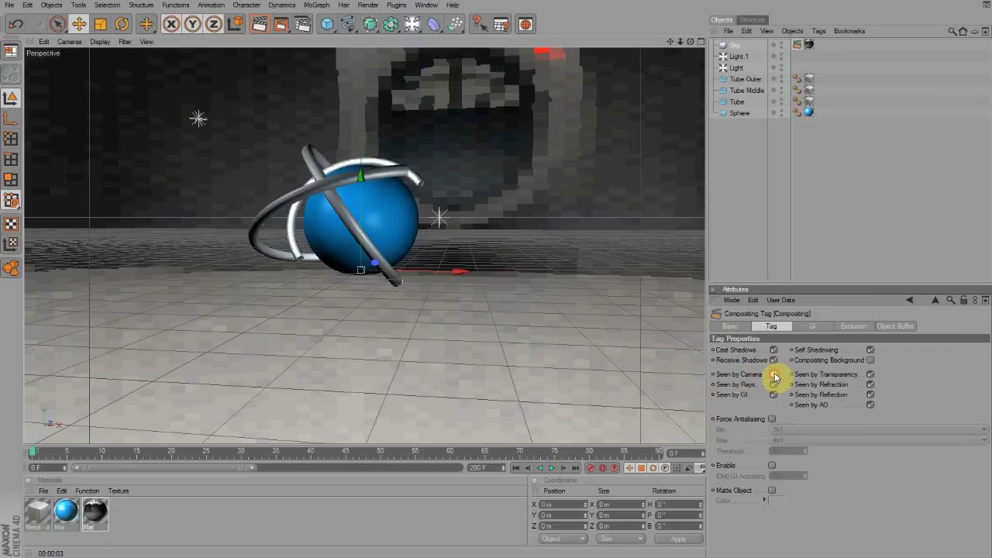
left_click(772, 374)
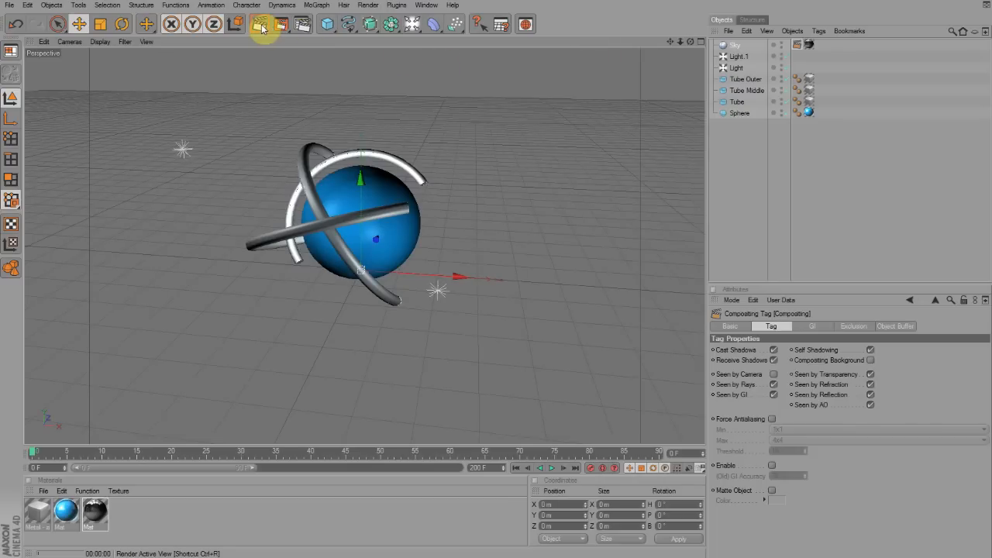
left_click(267, 24)
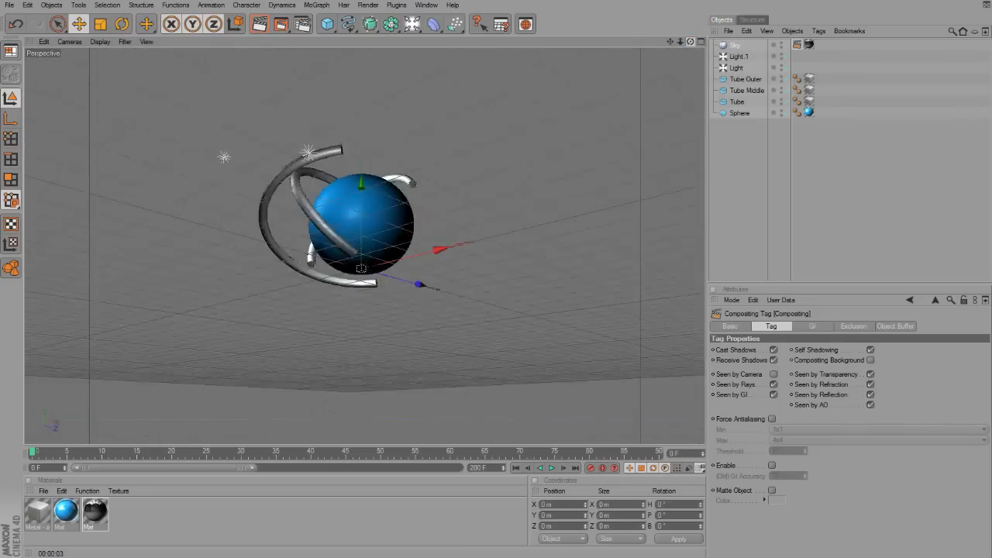
Play the animation to watch the three rings rotate around the sphere, then stop.
left_click(552, 468)
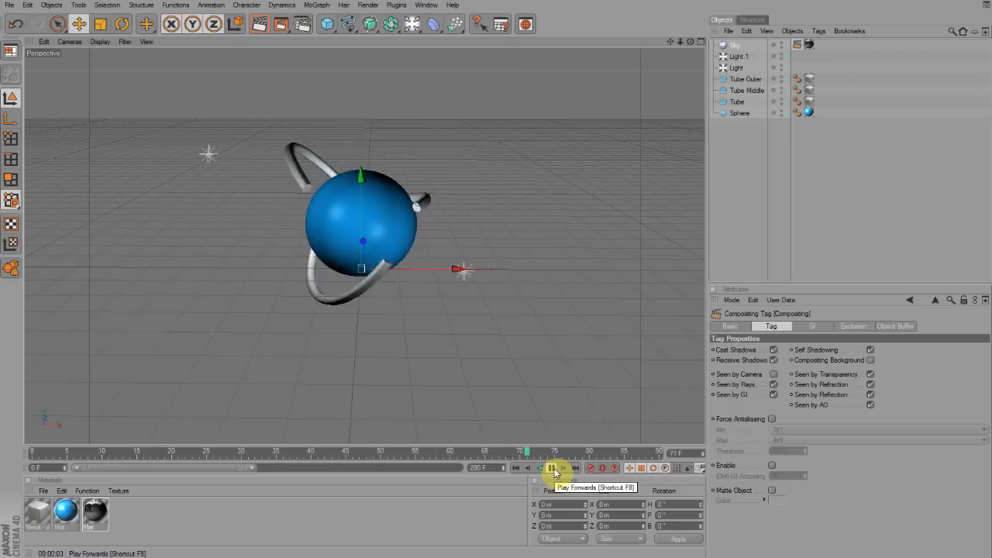
left_click(552, 468)
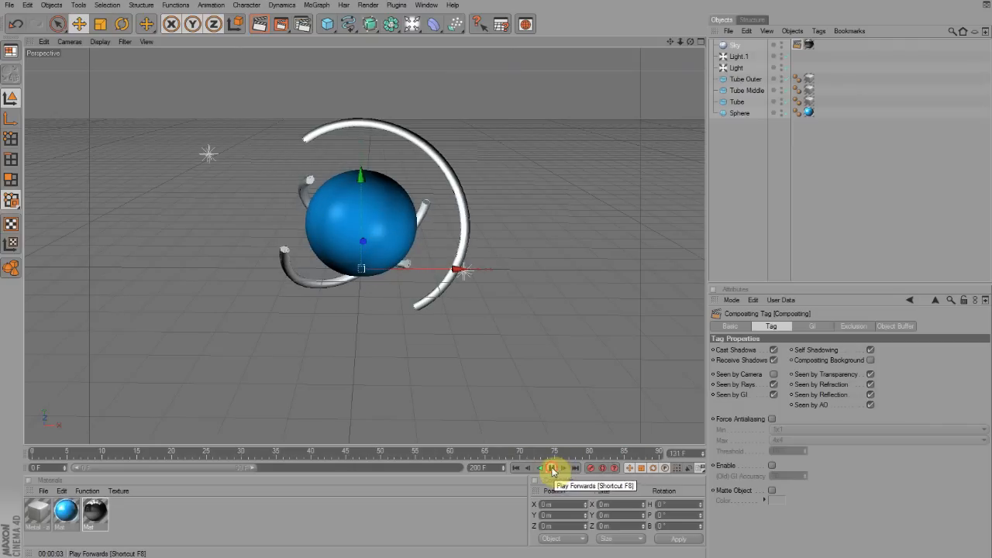
left_click(552, 468)
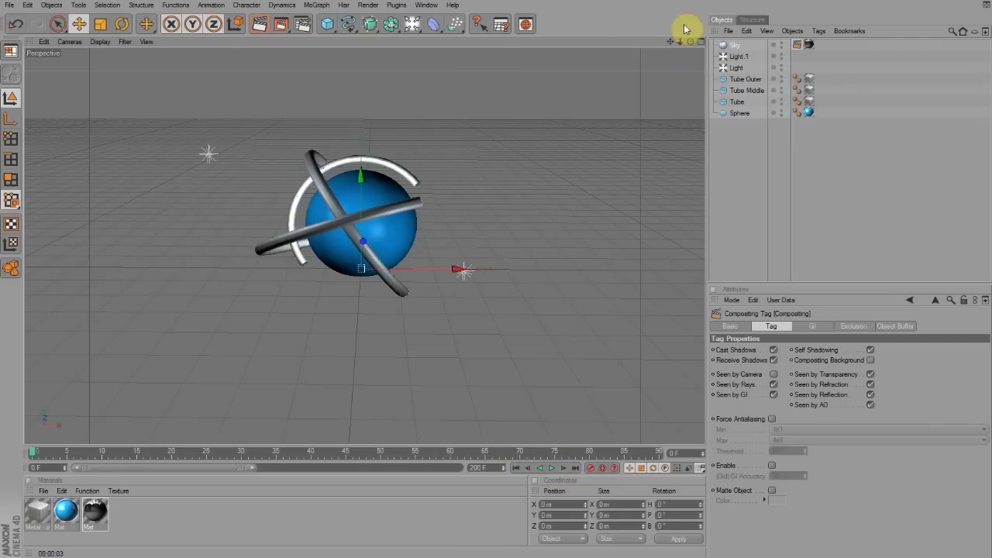